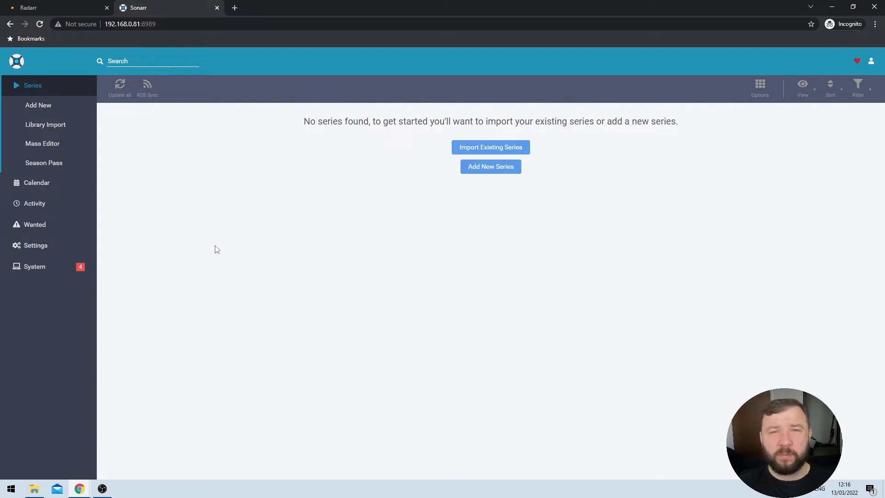
mouse_move(221, 242)
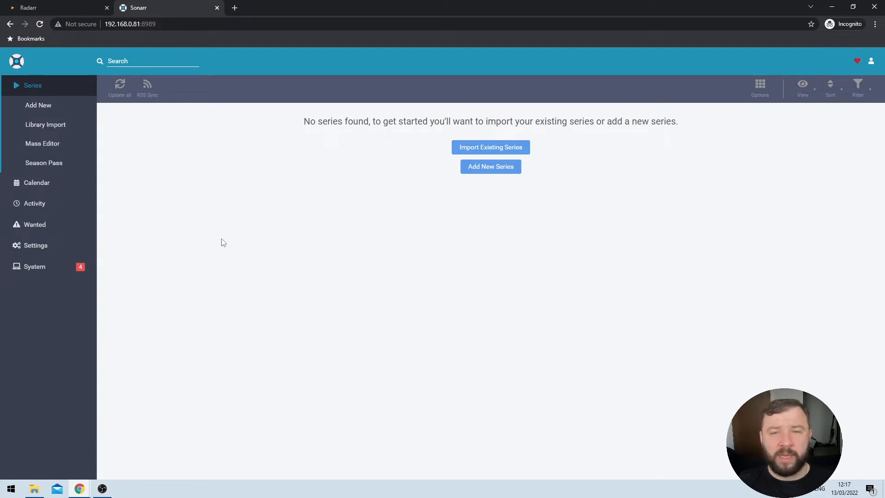
mouse_move(531, 158)
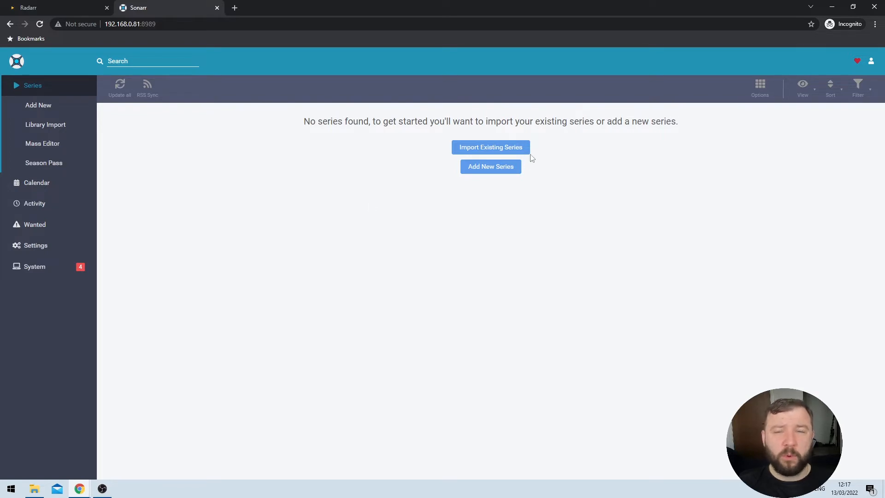
mouse_move(490, 166)
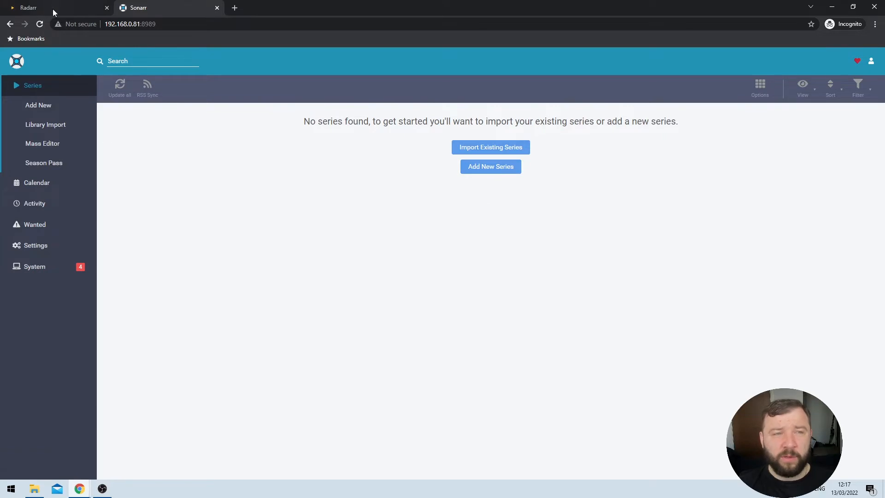
Step: Start Sonarr's existing-series import and open its file browser to choose the shows folder
left_click(28, 7)
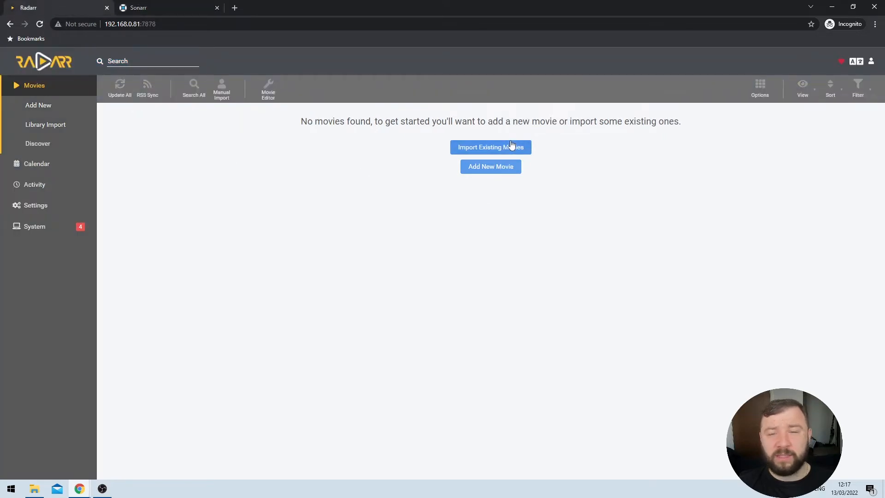
mouse_move(514, 147)
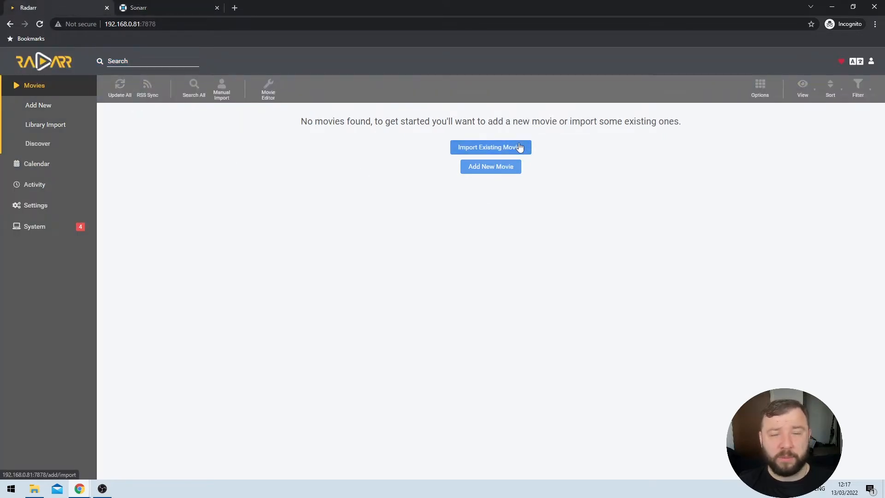
left_click(164, 8)
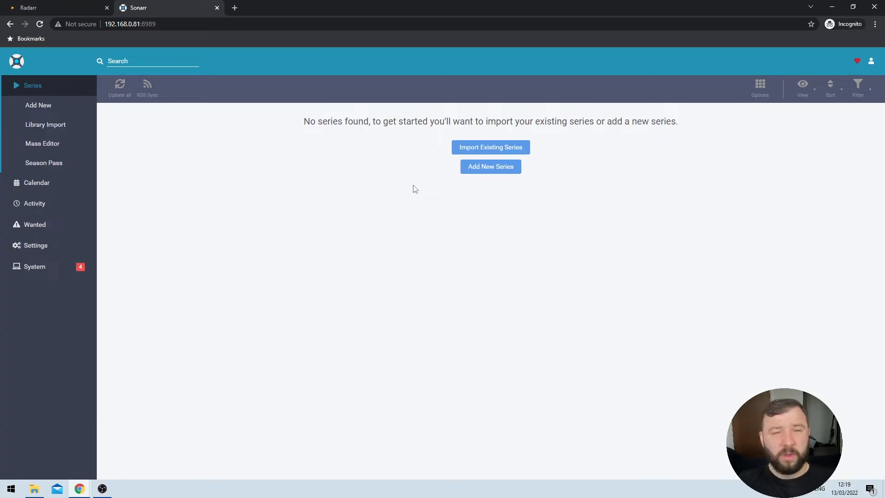
mouse_move(432, 158)
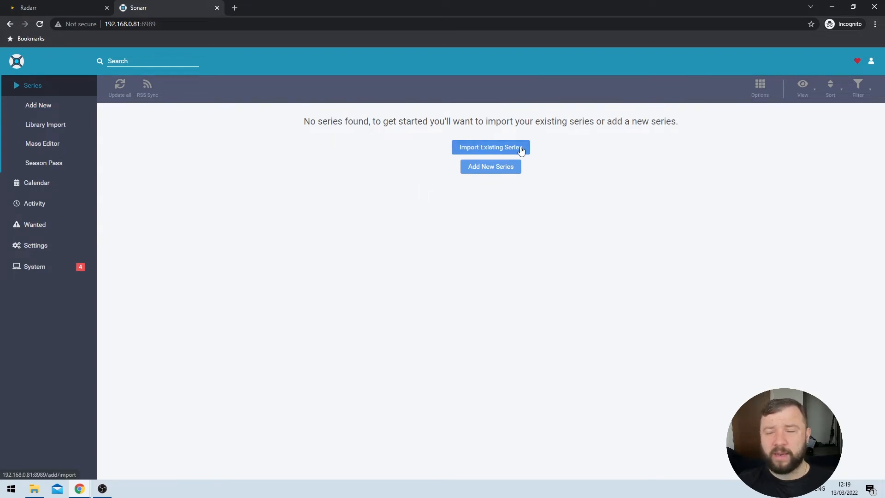
left_click(490, 147)
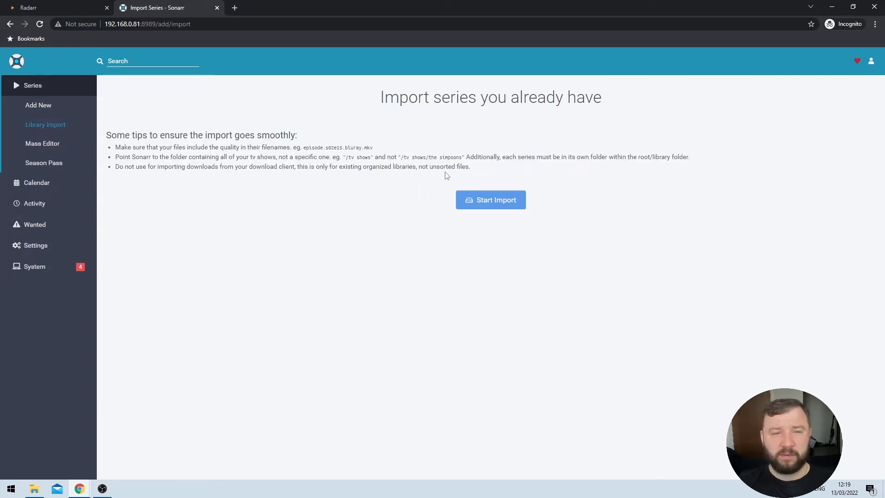
mouse_move(430, 191)
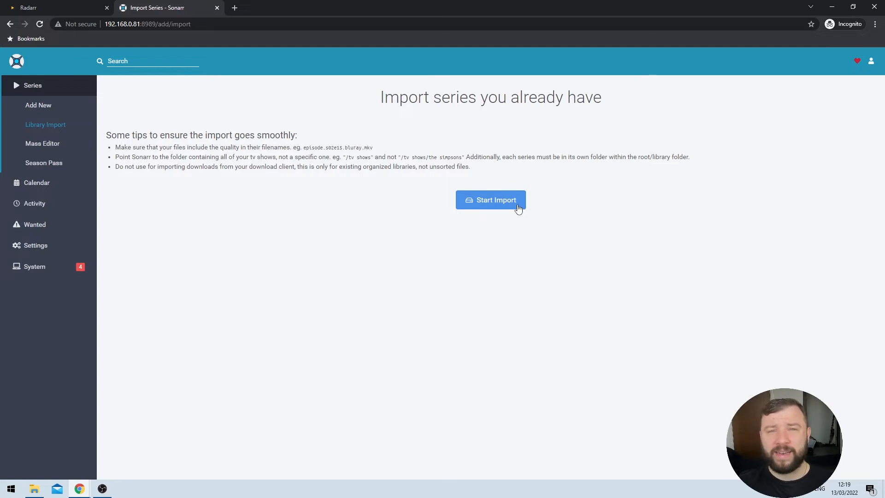
left_click(490, 200)
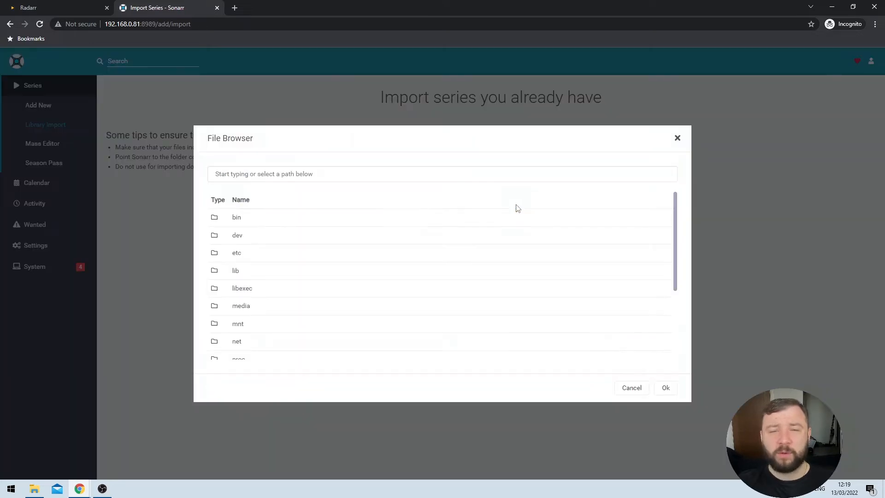
mouse_move(483, 215)
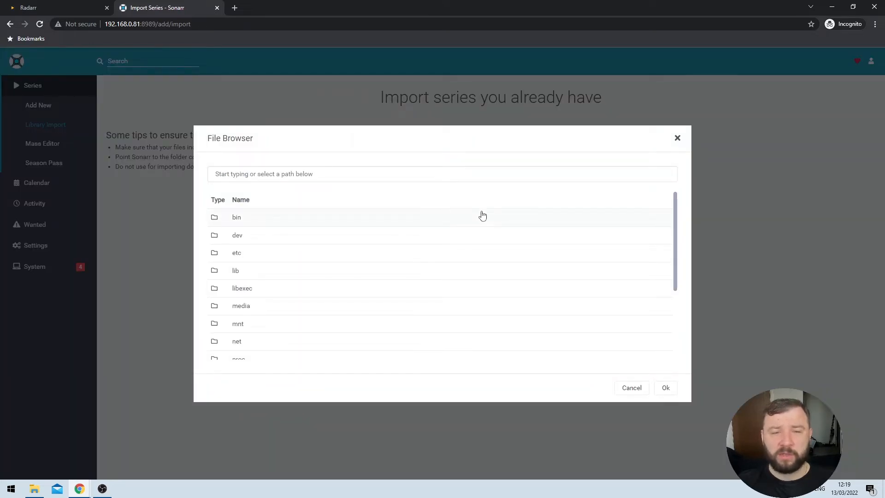
Step: Find the TV Shows destination path in TrueNAS MultiMedia-Test jail mount points
left_click(276, 7)
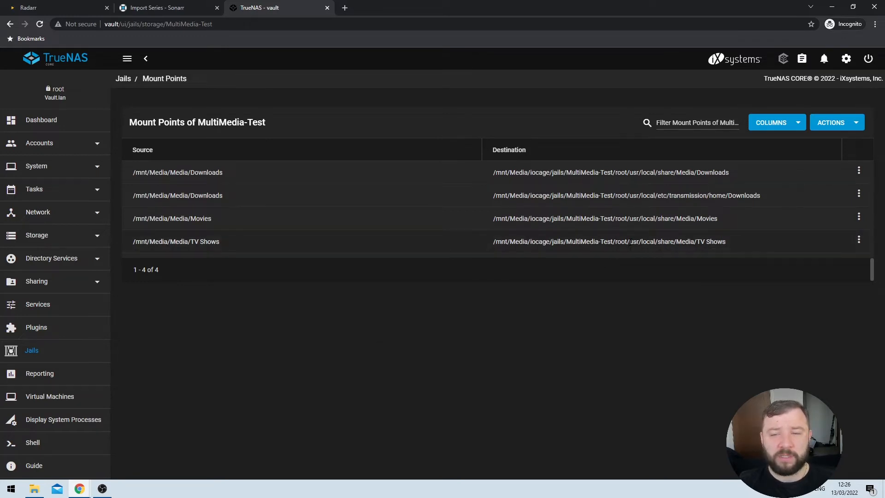
double_click(677, 241)
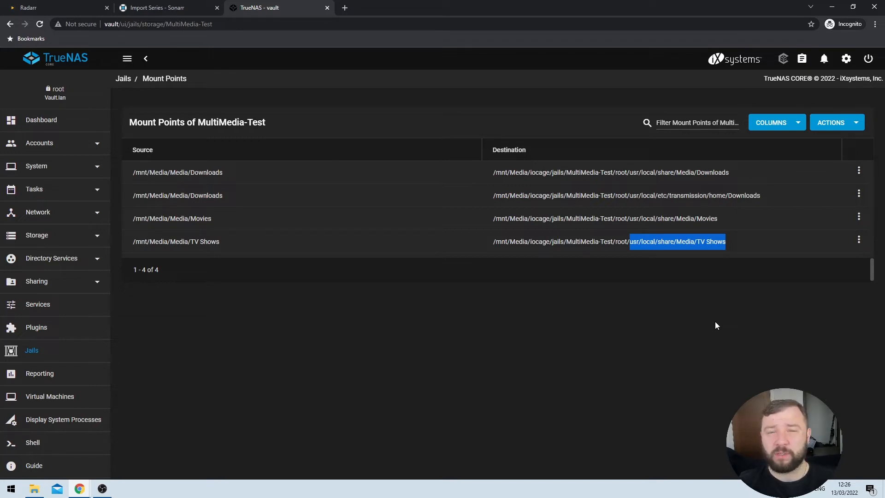
Step: Choose /usr/local/share/Media/TV Shows/ as Sonarr's import folder
left_click(163, 7)
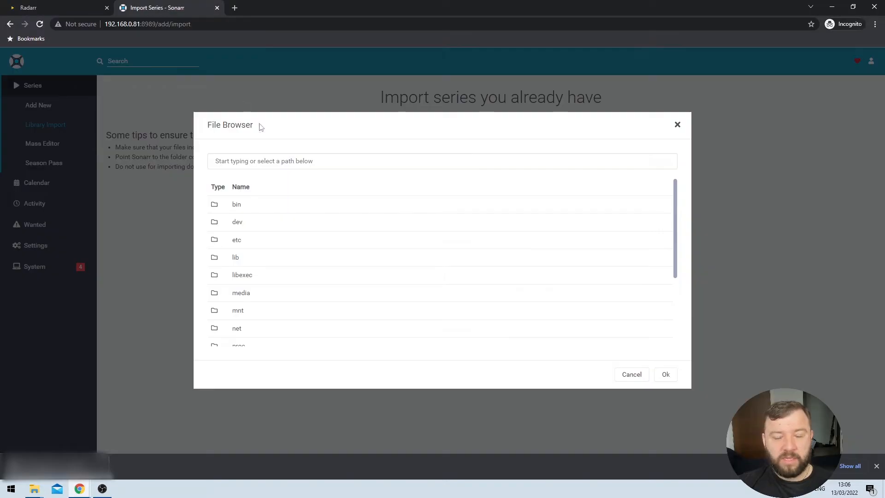
scroll("down", 3)
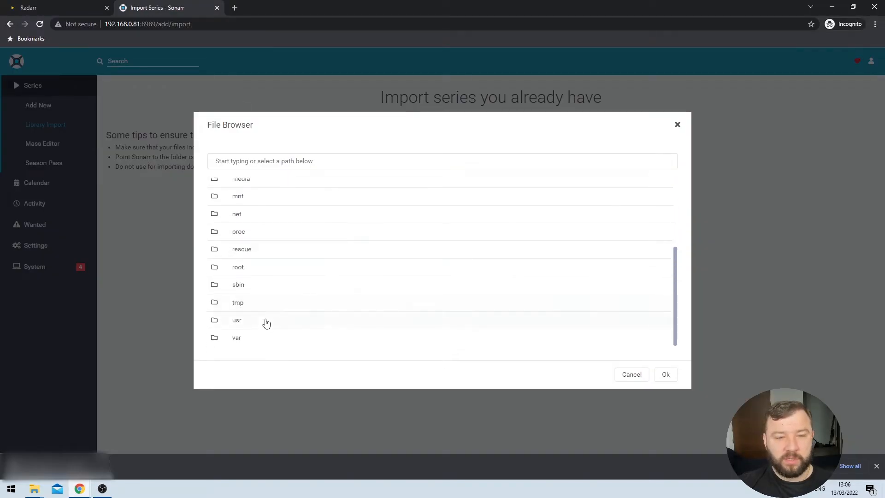
left_click(236, 320)
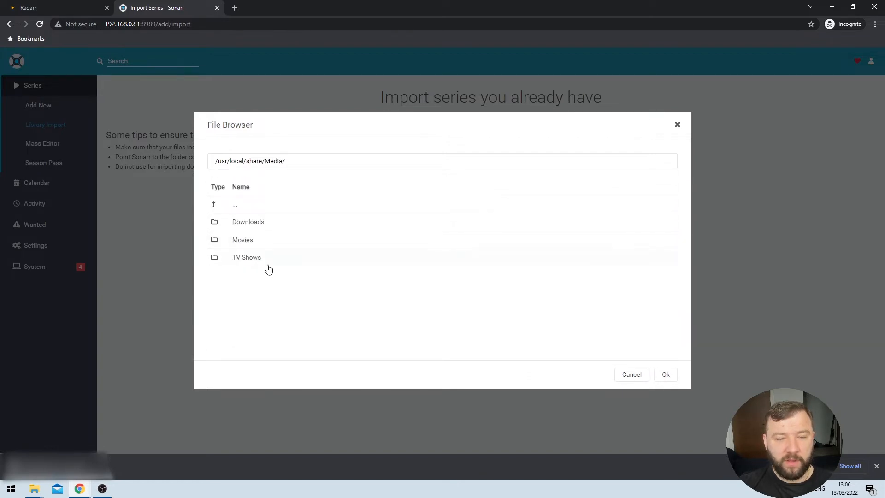
mouse_move(271, 265)
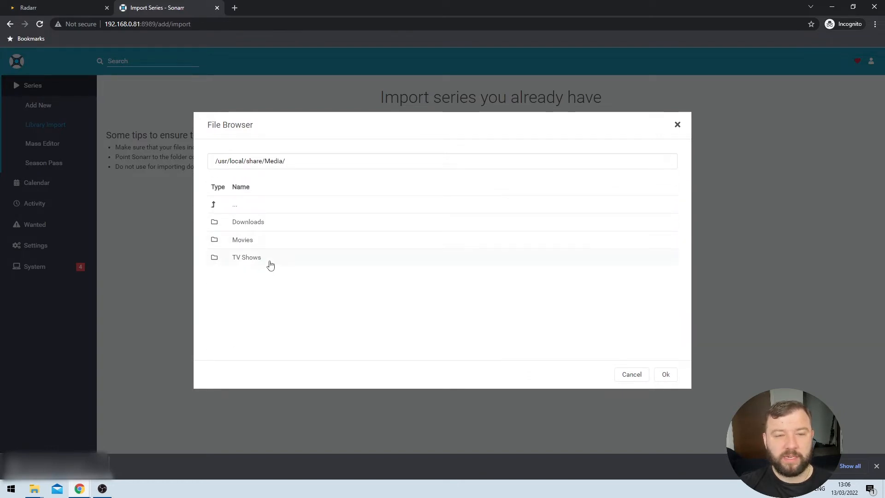
left_click(246, 257)
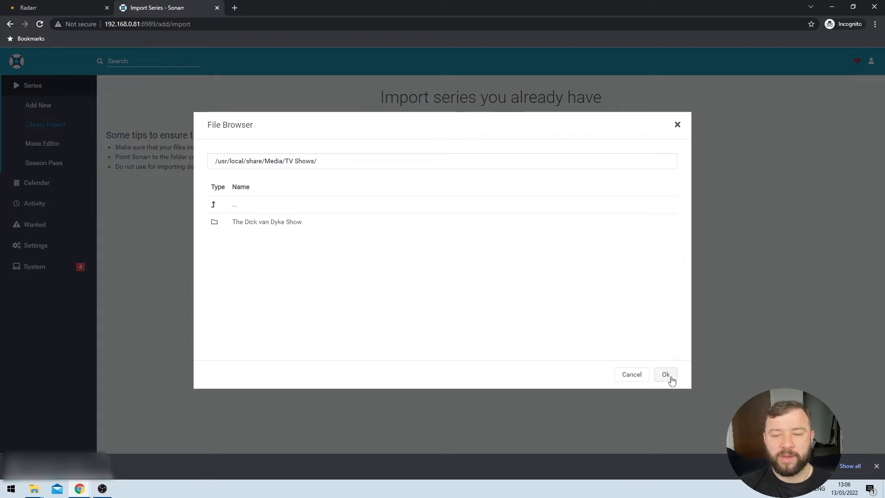
left_click(665, 374)
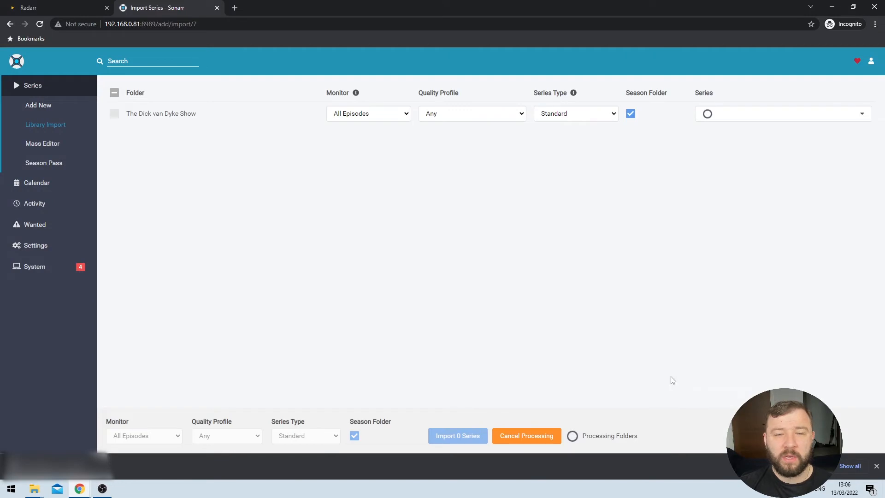
Step: Let folder processing finish with The Dick Van Dyke Show (1961) selected as the match
left_click(114, 93)
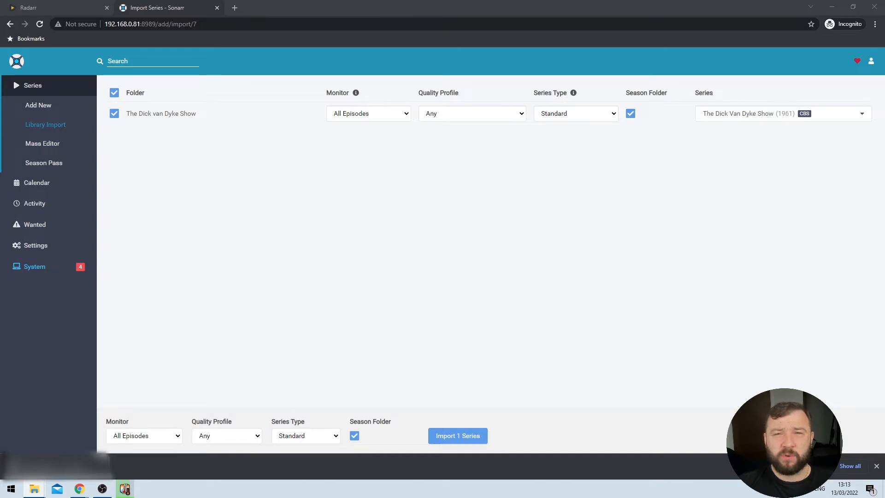
mouse_move(231, 292)
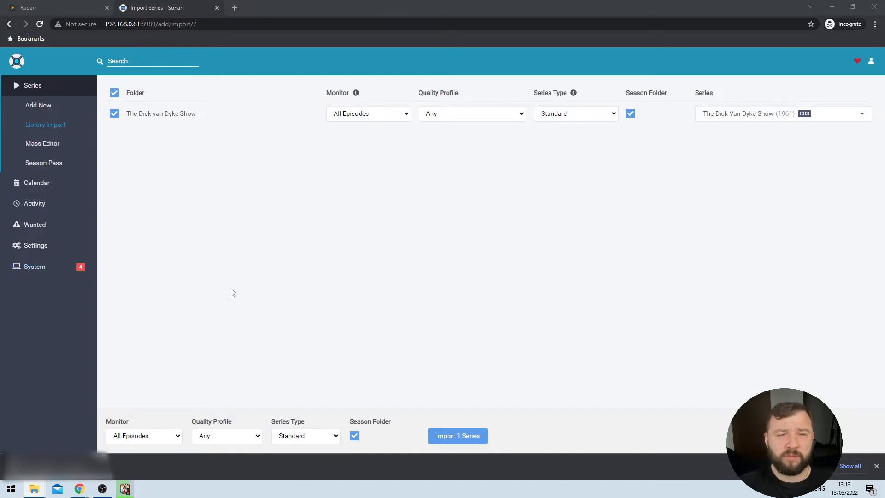
mouse_move(394, 117)
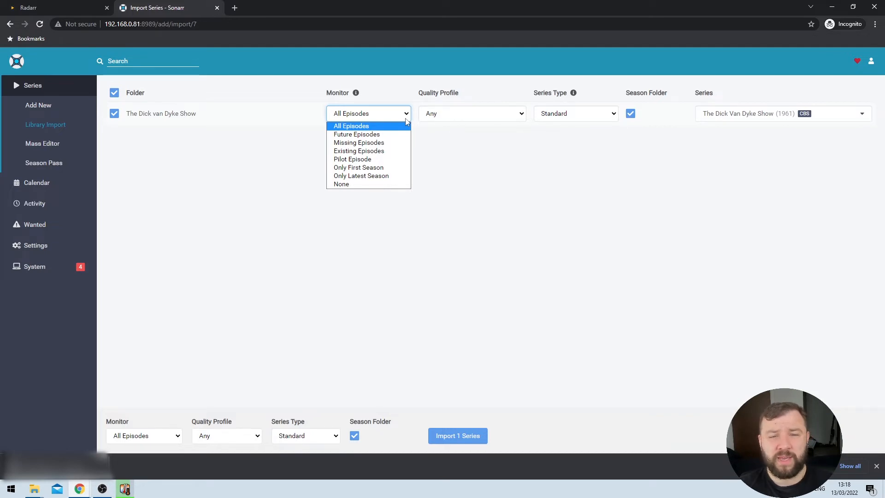
mouse_move(403, 130)
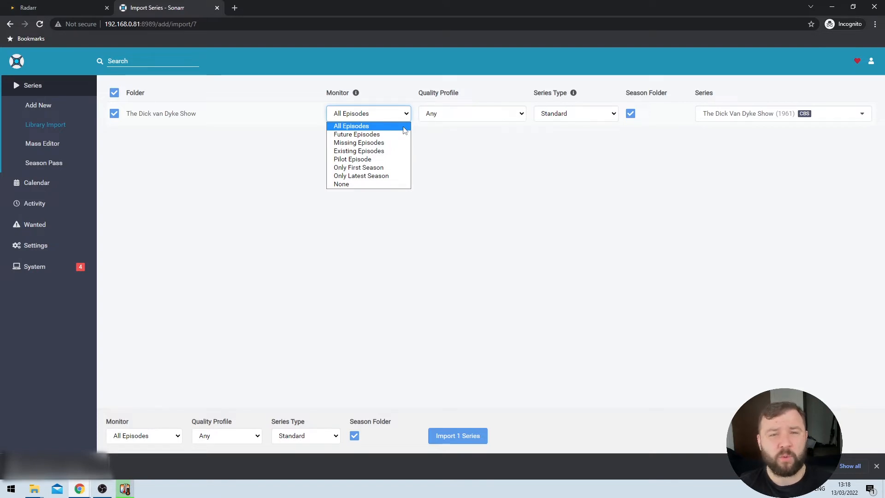
left_click(351, 125)
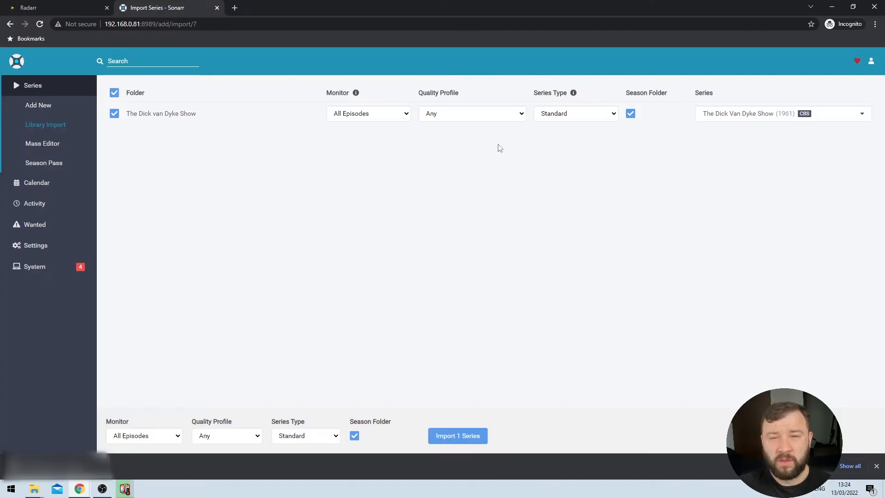
left_click(472, 113)
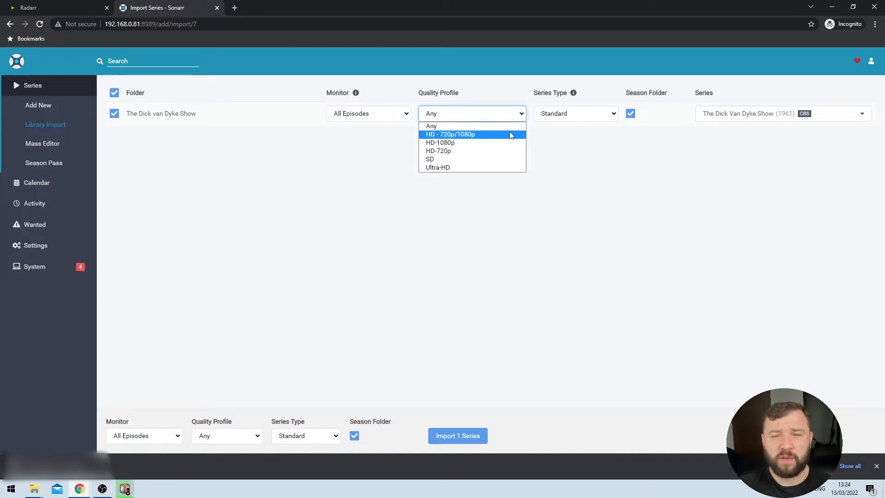
mouse_move(501, 142)
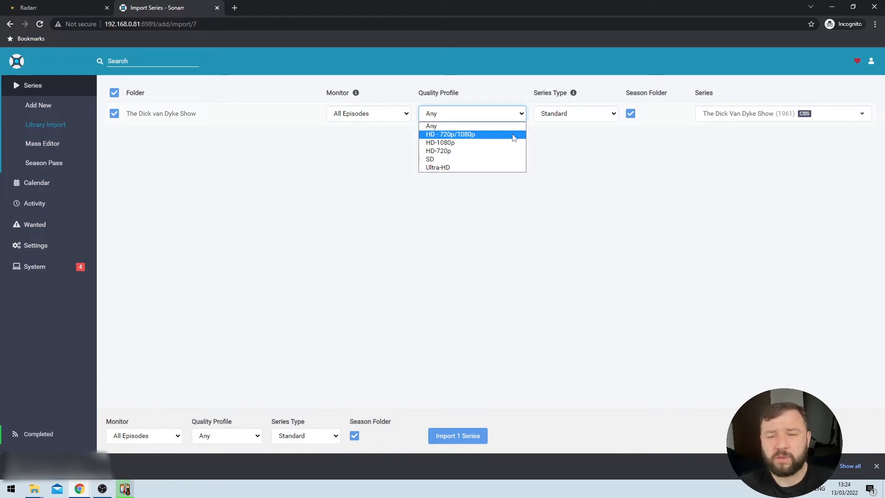
mouse_move(513, 159)
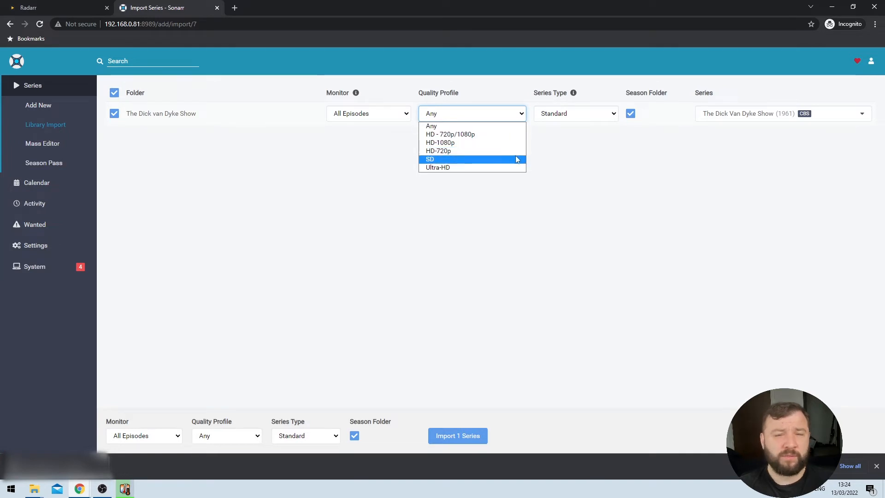
mouse_move(516, 163)
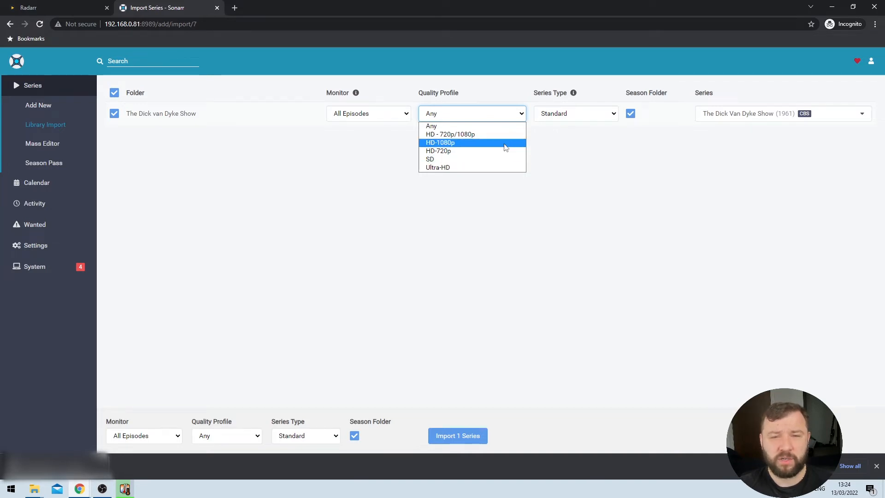
mouse_move(503, 126)
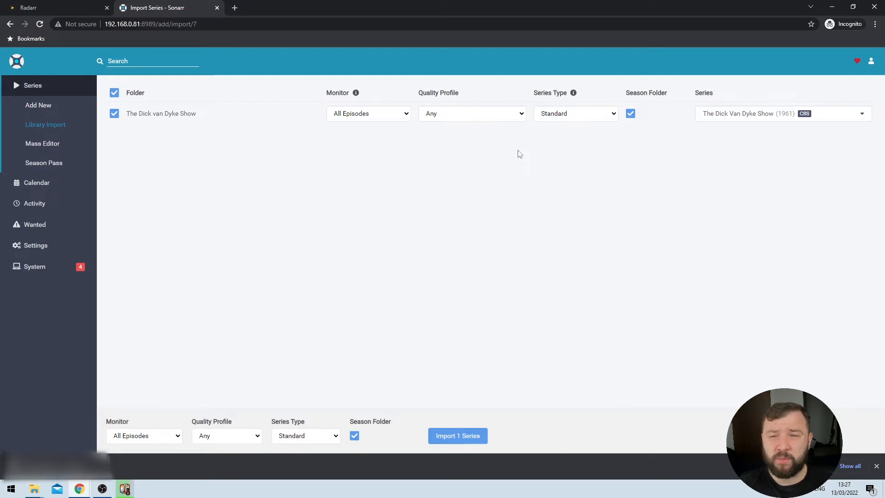
left_click(575, 113)
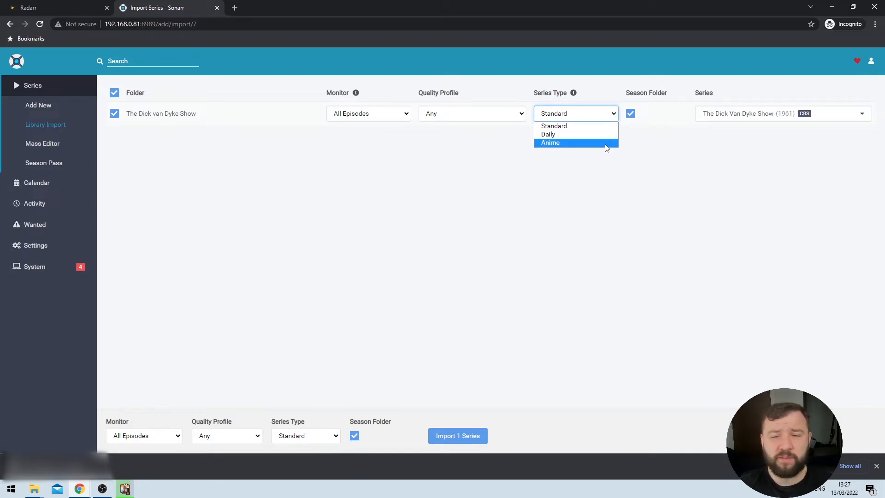
mouse_move(575, 134)
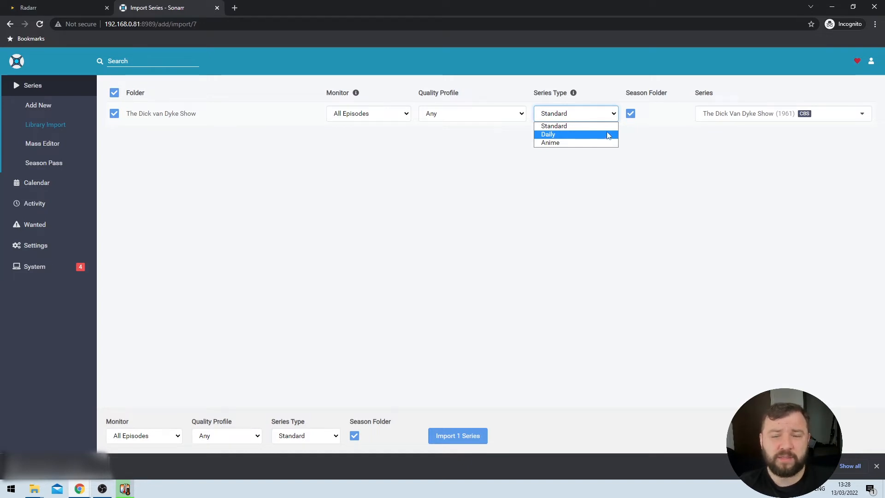
mouse_move(576, 125)
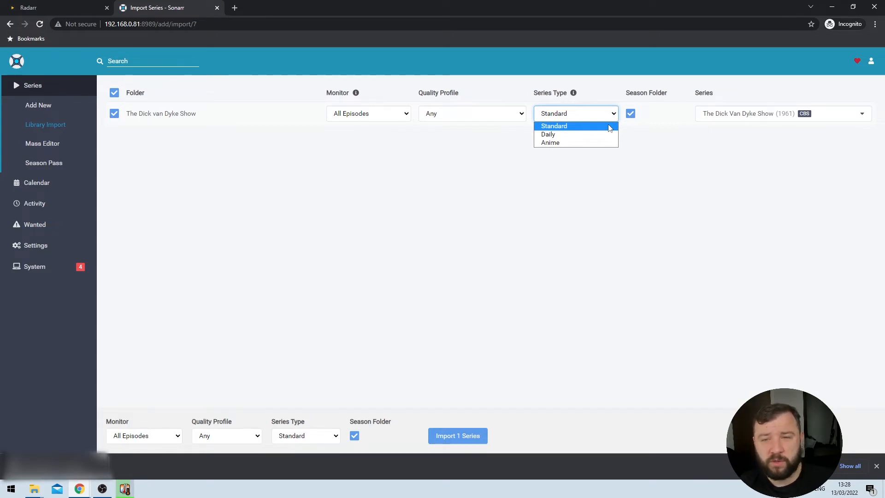
left_click(553, 126)
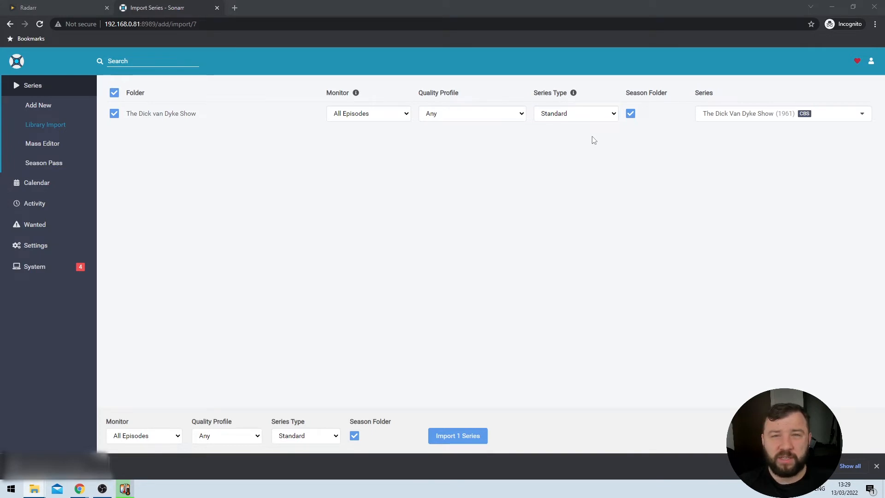
mouse_move(594, 140)
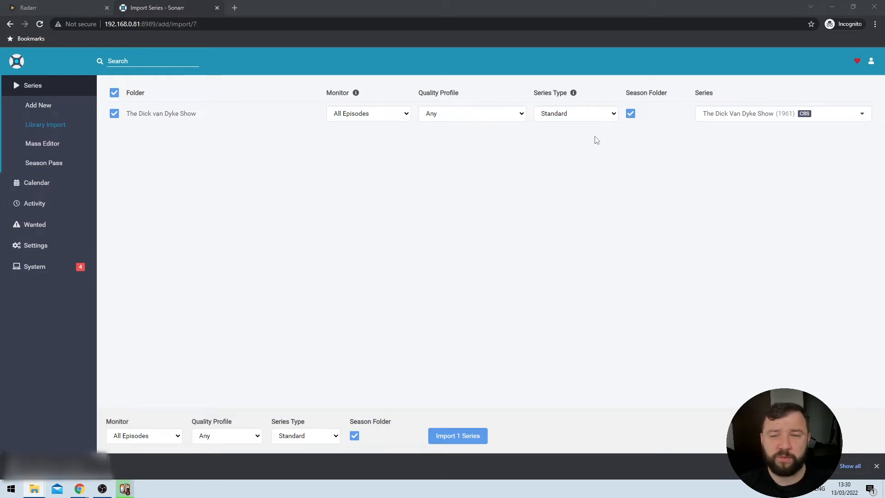
mouse_move(771, 121)
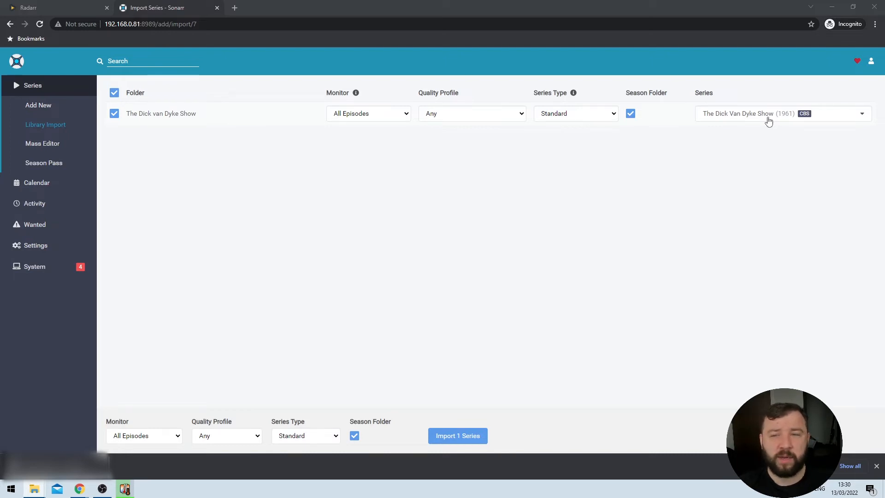
left_click(782, 113)
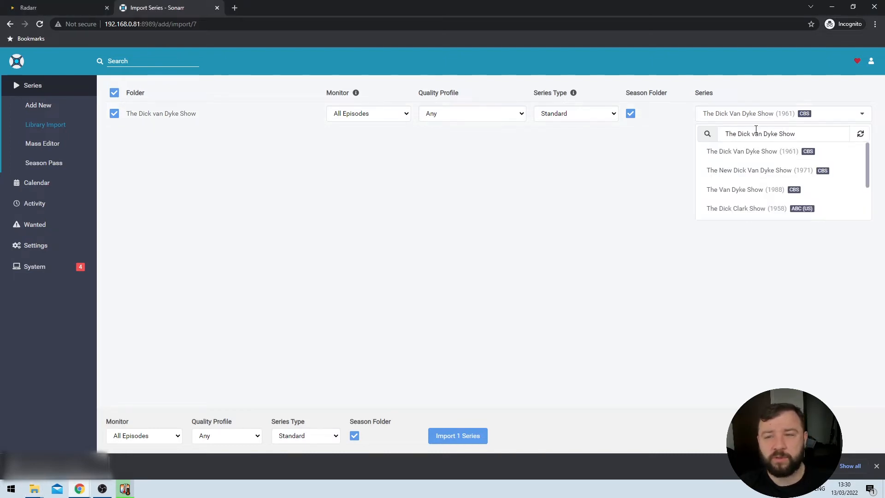
mouse_move(744, 155)
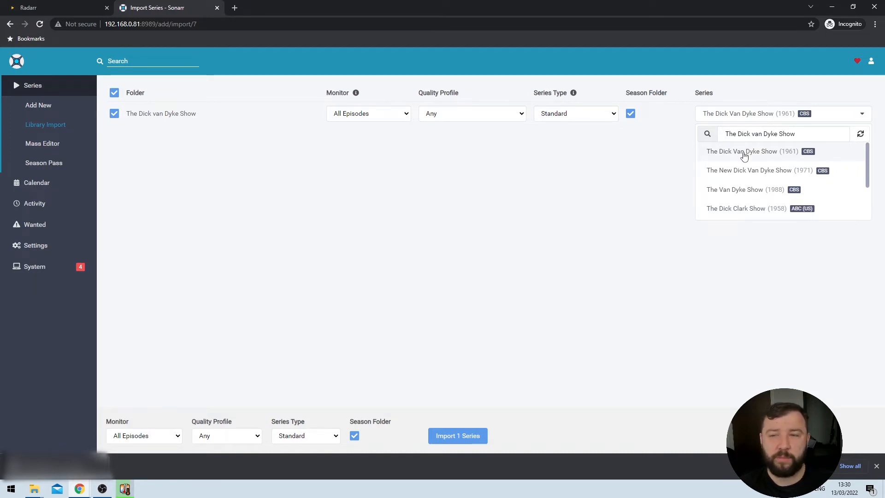
left_click(742, 151)
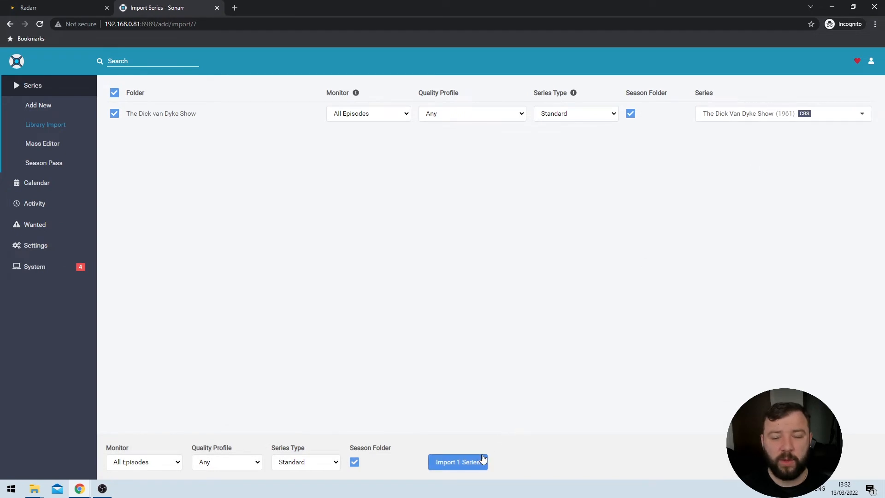
Step: Import The Dick Van Dyke Show (1961) with Import 1 Series
left_click(458, 462)
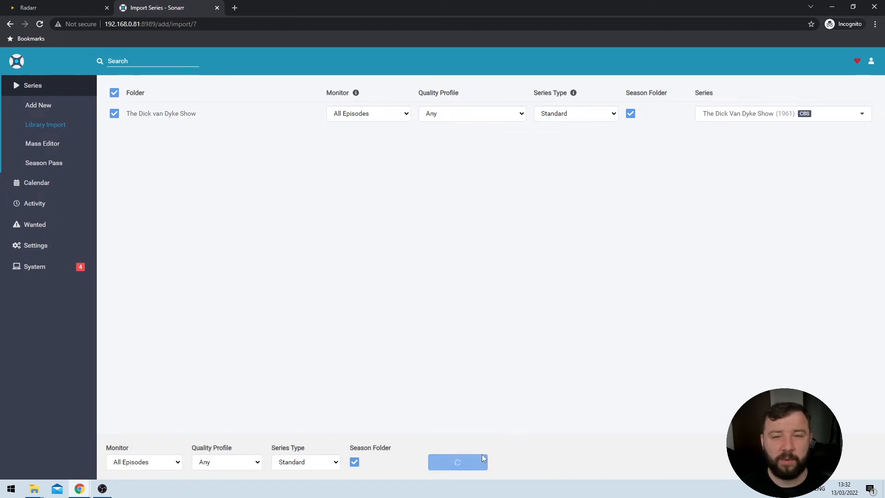
left_click(457, 461)
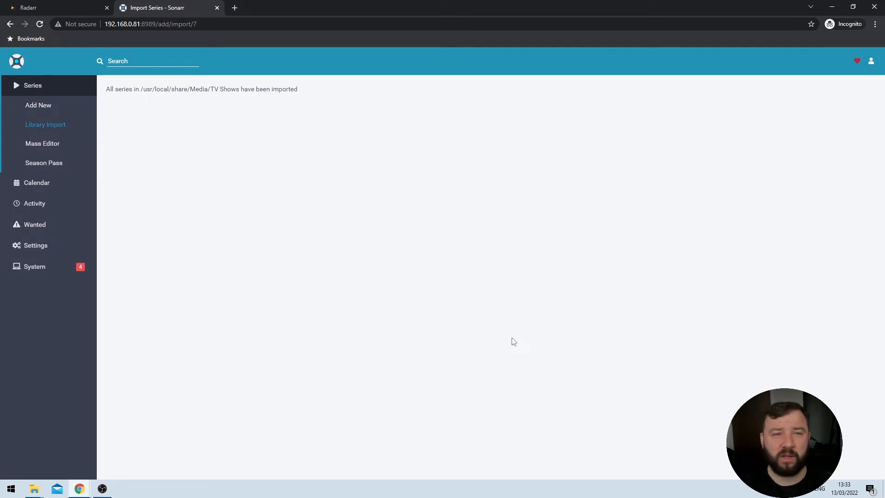
mouse_move(38, 105)
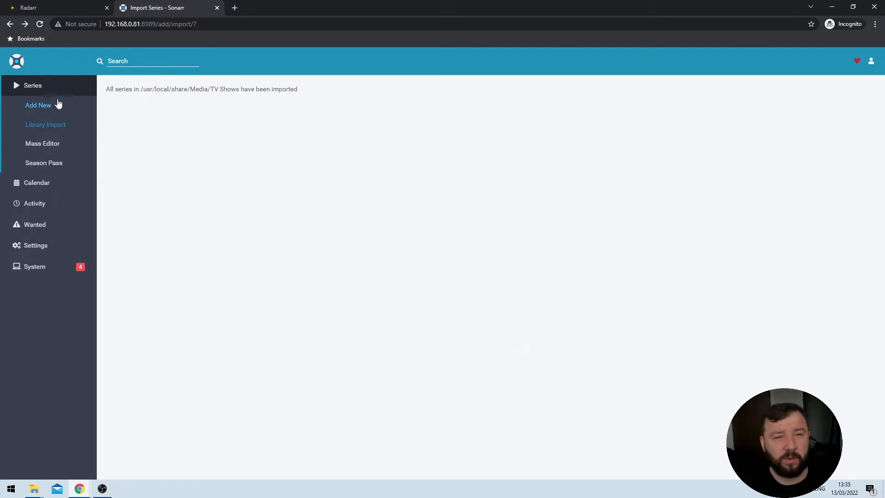
Step: Open The Dick Van Dyke Show from Series and expand its Season 2 episodes
left_click(32, 86)
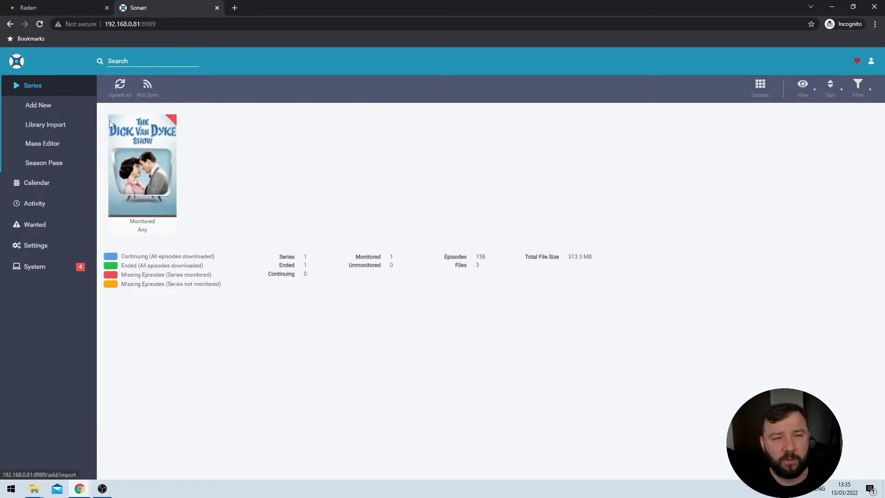
mouse_move(287, 160)
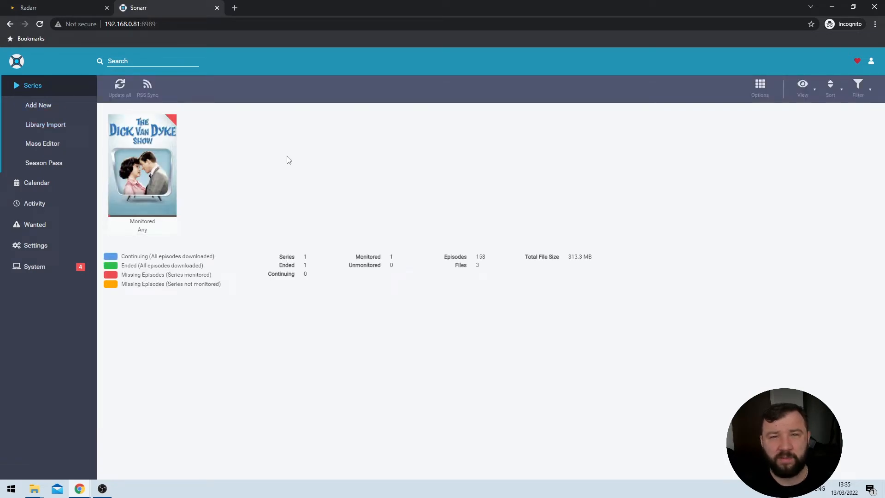
left_click(142, 166)
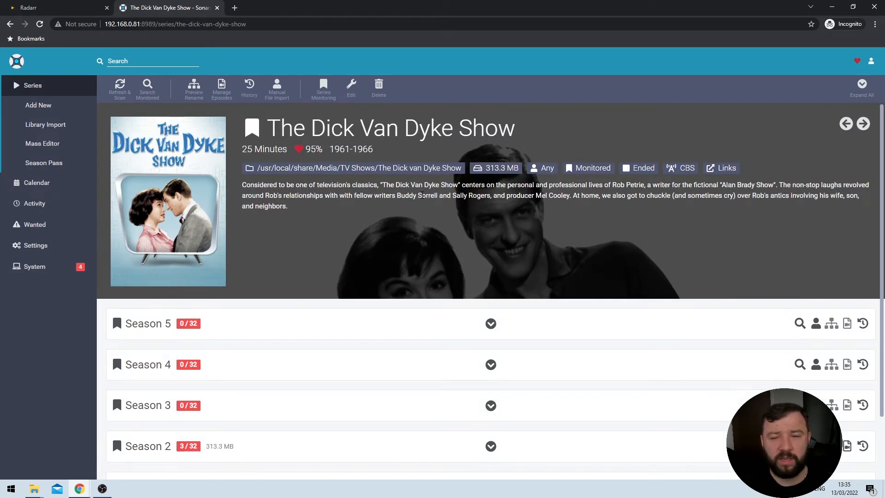
scroll("down", 3)
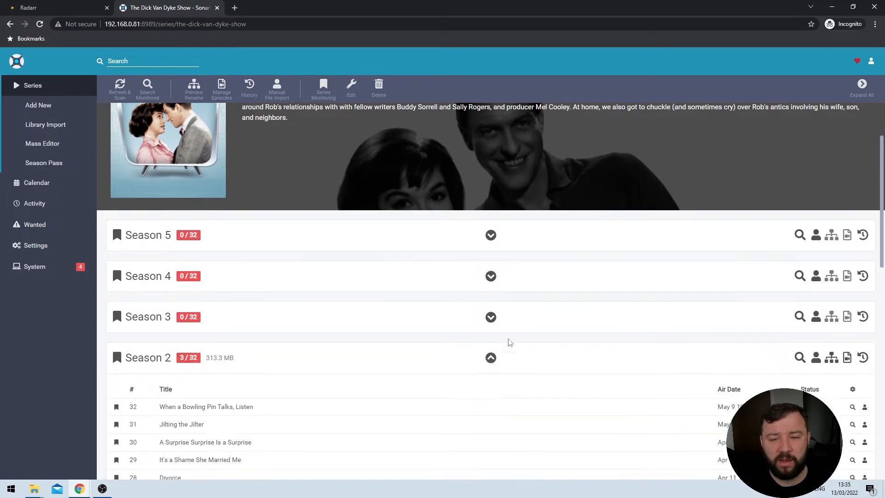
scroll("down", 3)
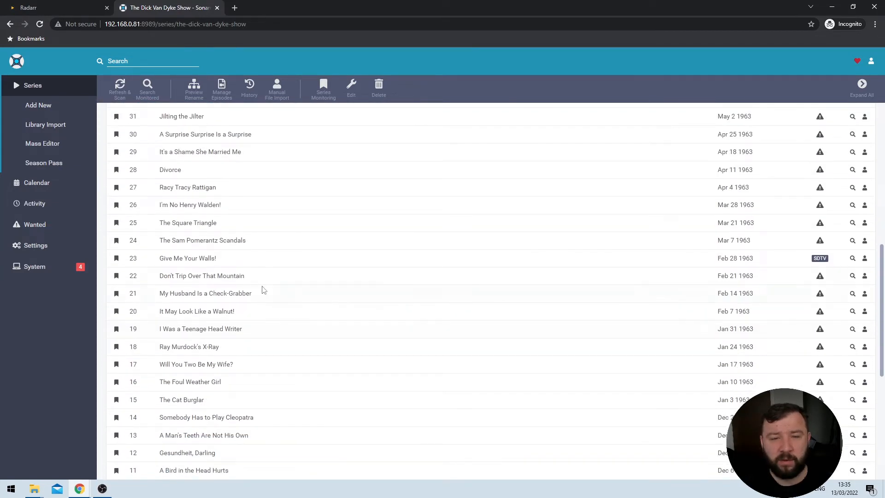
double_click(188, 258)
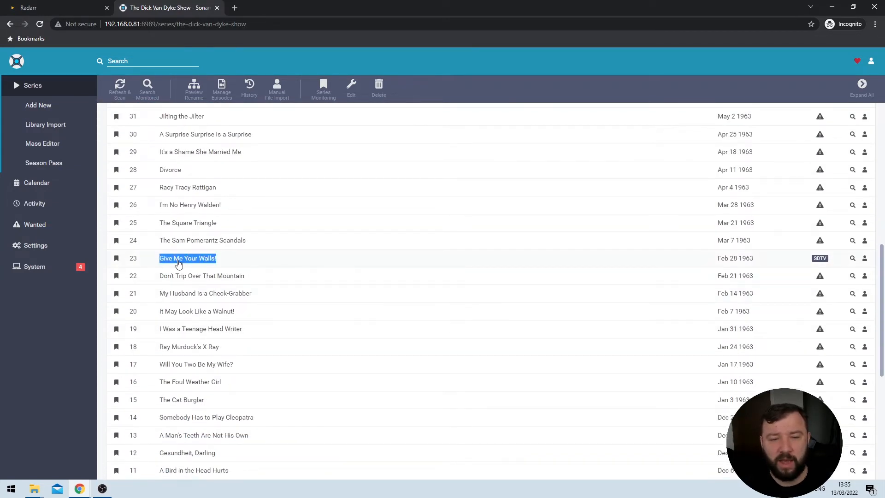
left_click(188, 259)
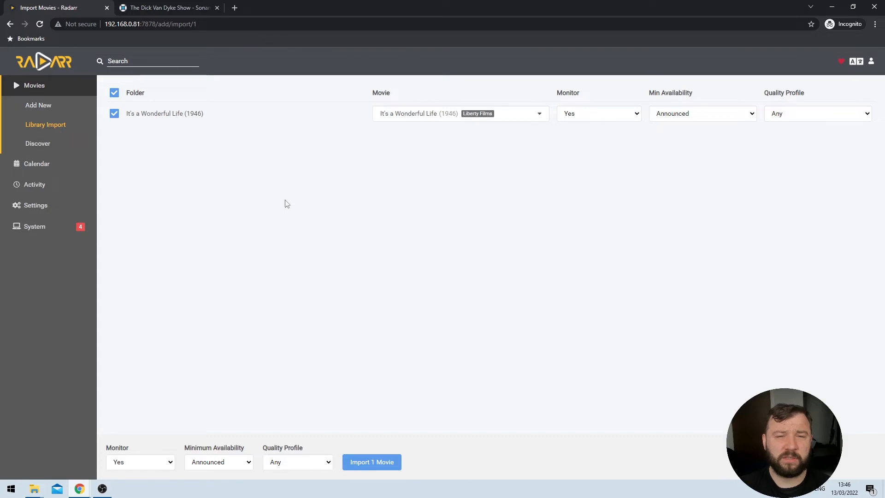
mouse_move(530, 120)
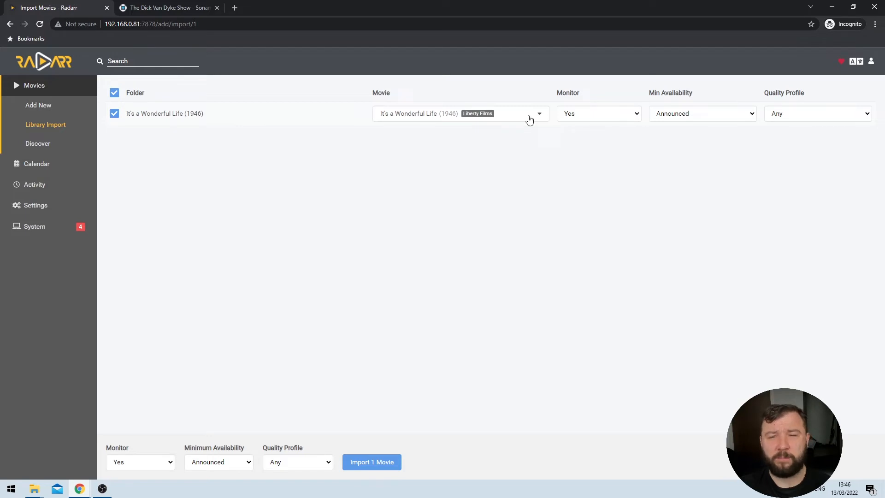
mouse_move(621, 117)
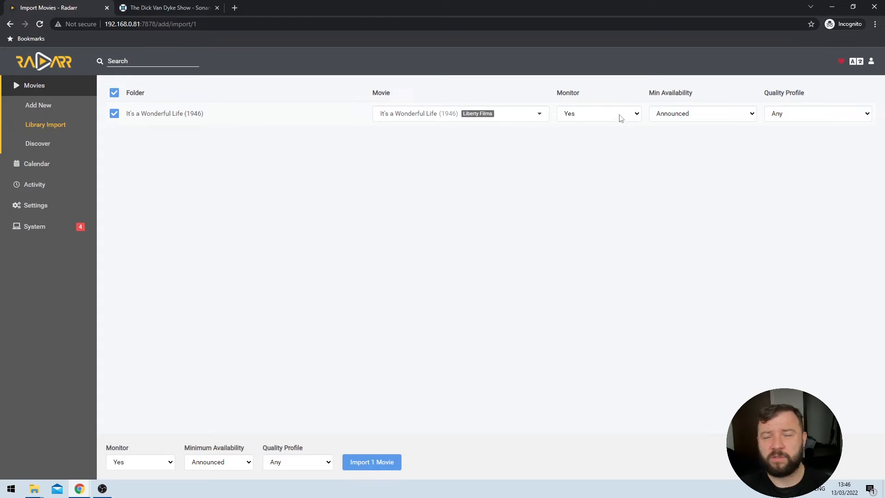
Step: Set the Monitor option for It's a Wonderful Life (1946) to Yes
left_click(599, 114)
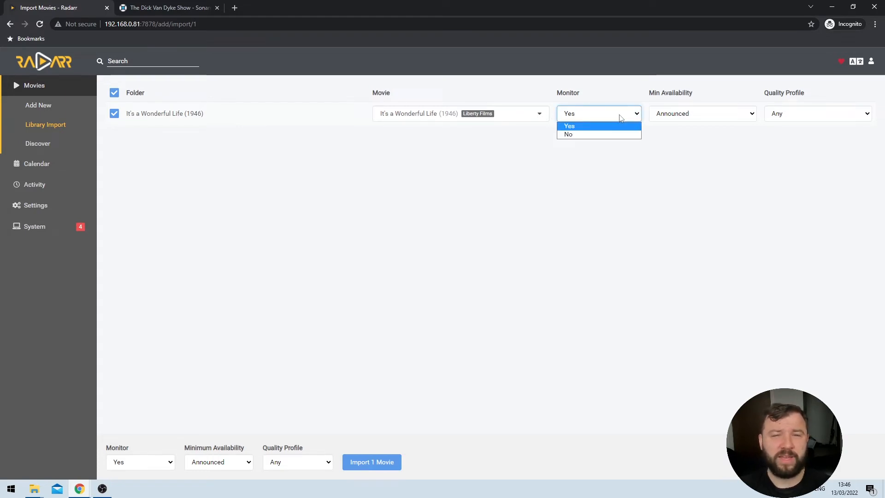
mouse_move(628, 149)
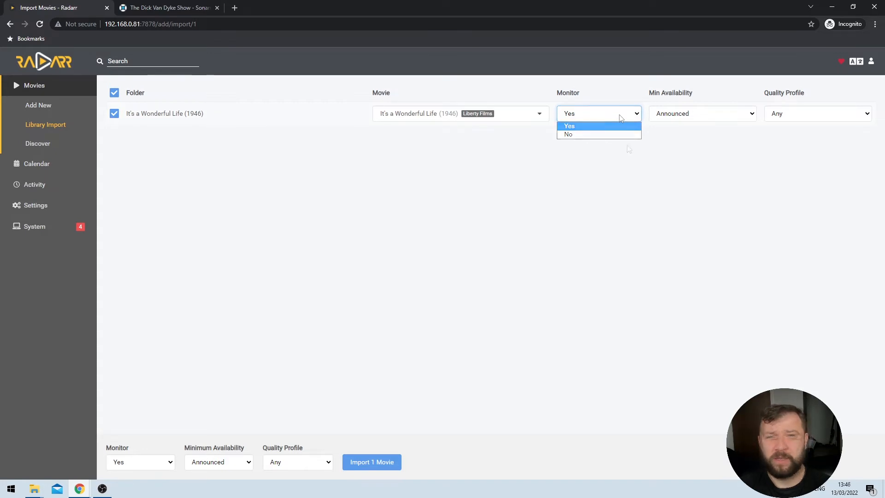
left_click(570, 126)
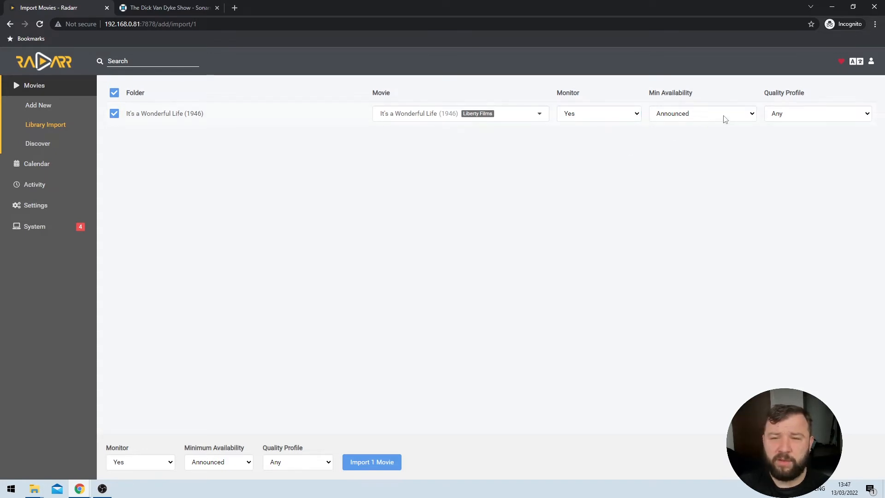
left_click(702, 113)
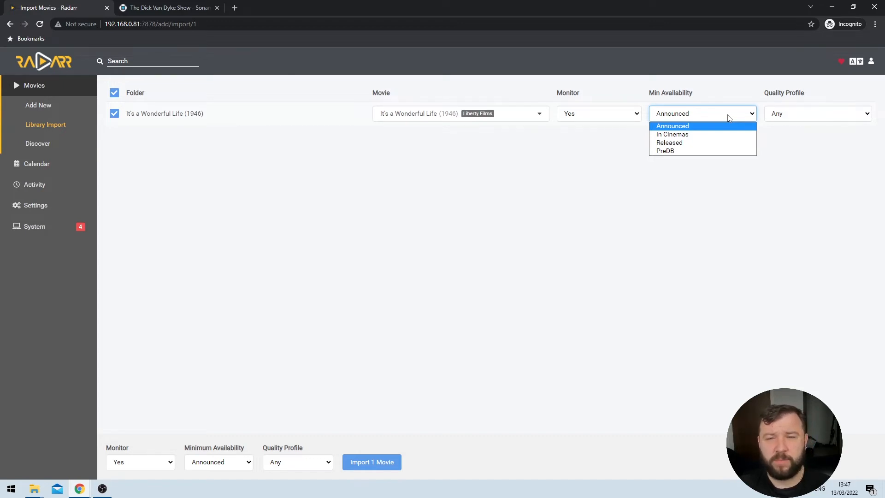
left_click(817, 113)
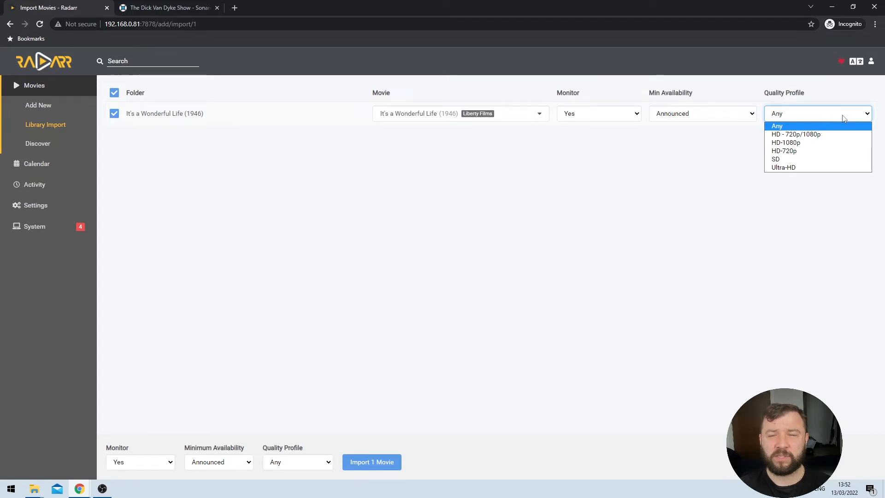
left_click(778, 125)
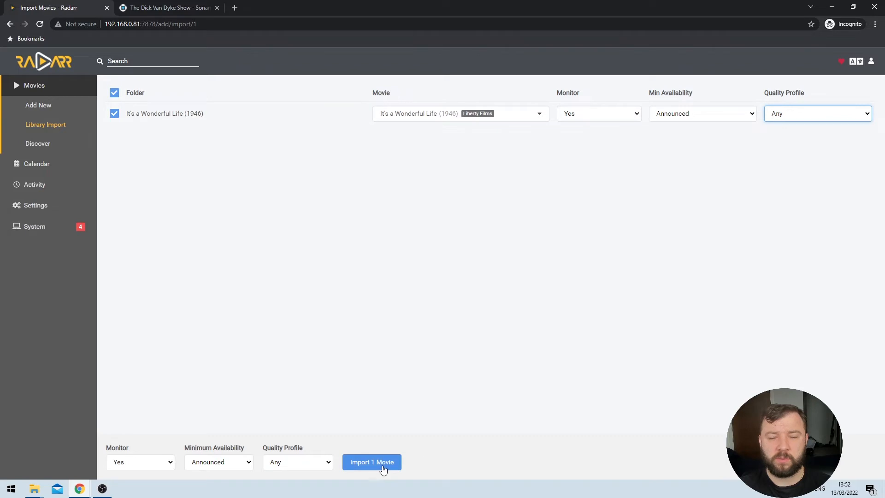
Step: Import It's a Wonderful Life and view Radarr's Movies library, then return to Sonarr
left_click(372, 462)
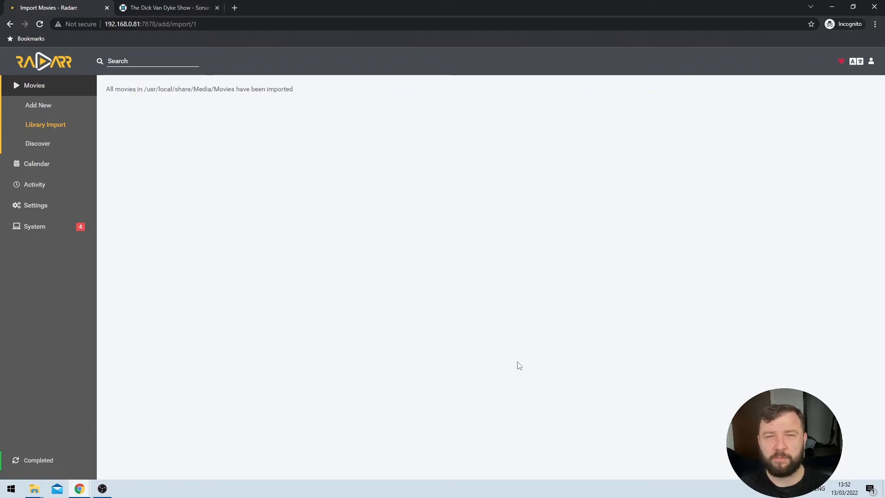
mouse_move(34, 85)
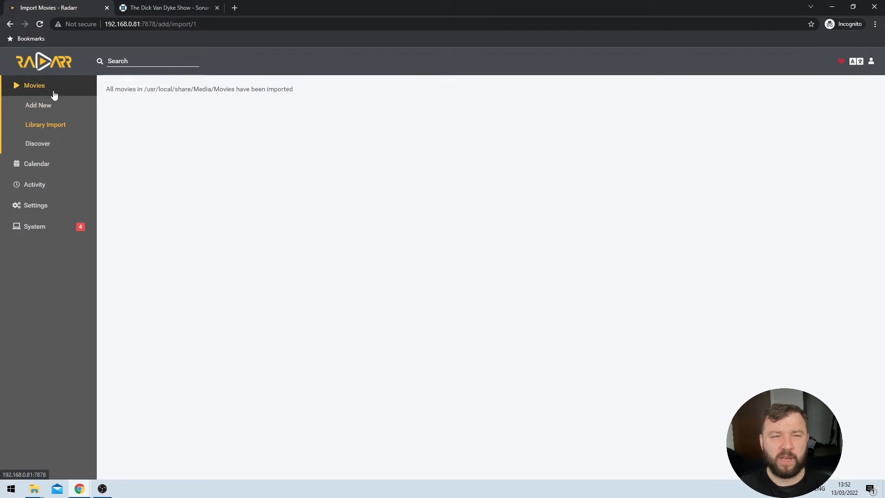
left_click(33, 85)
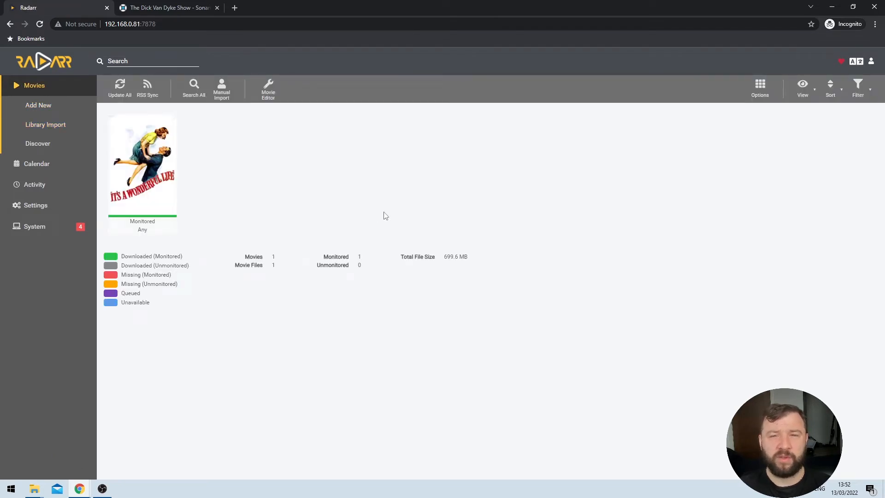
left_click(168, 7)
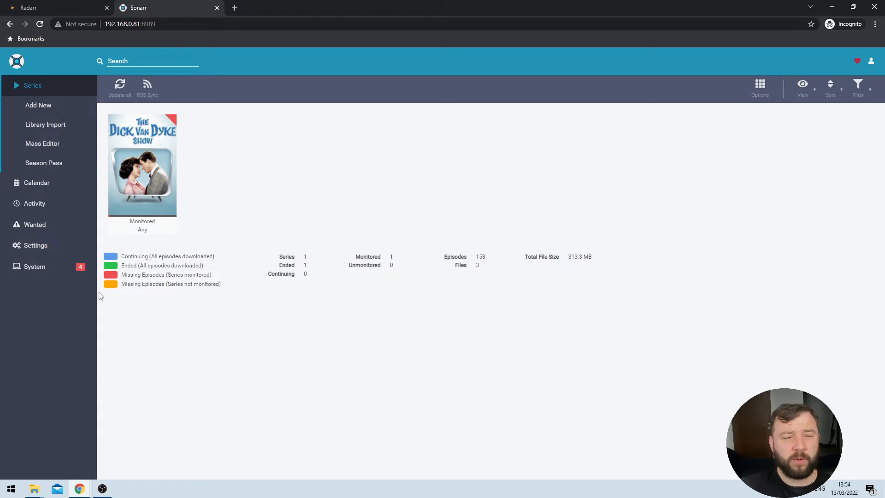
Step: Open the Add Indexer list from Sonarr's Settings > Indexers
left_click(36, 245)
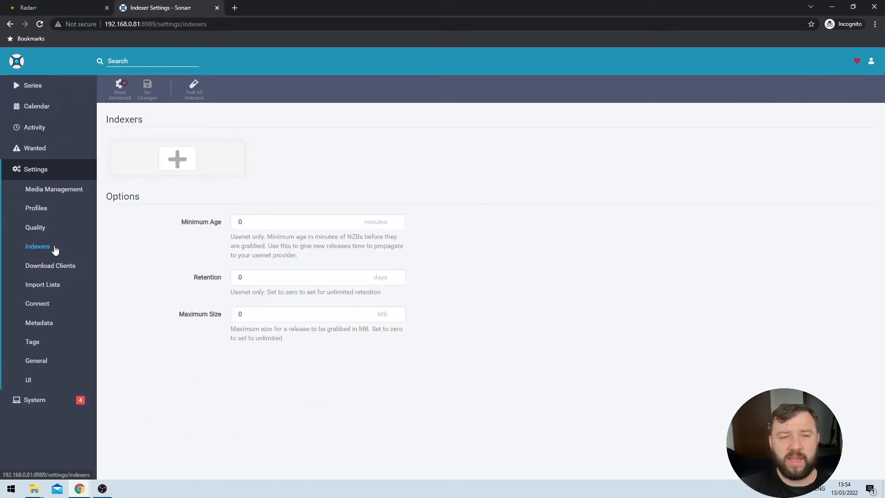
mouse_move(276, 194)
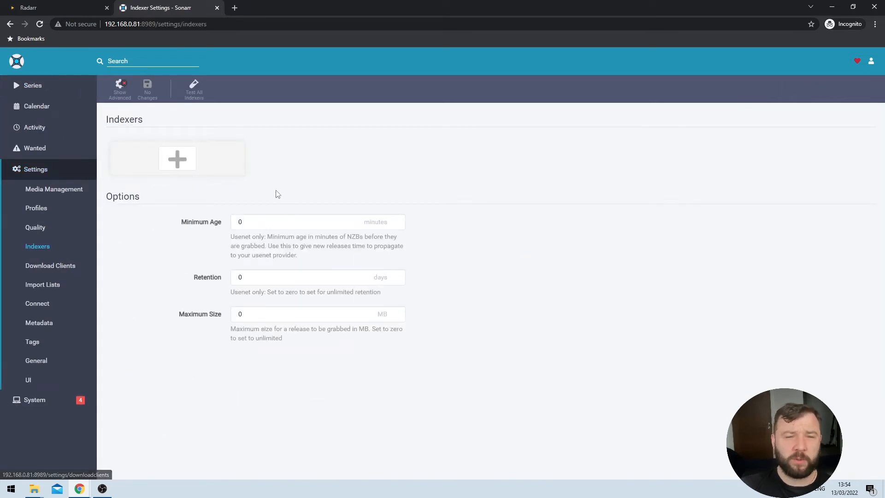
mouse_move(219, 174)
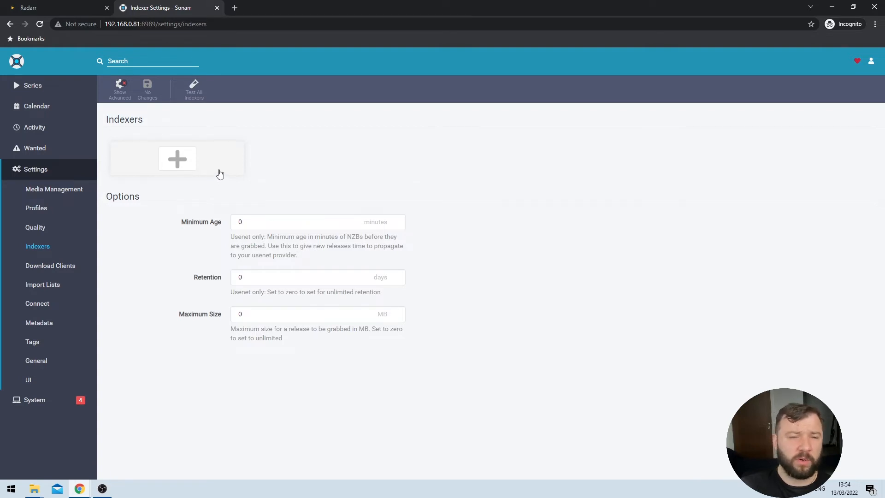
left_click(177, 158)
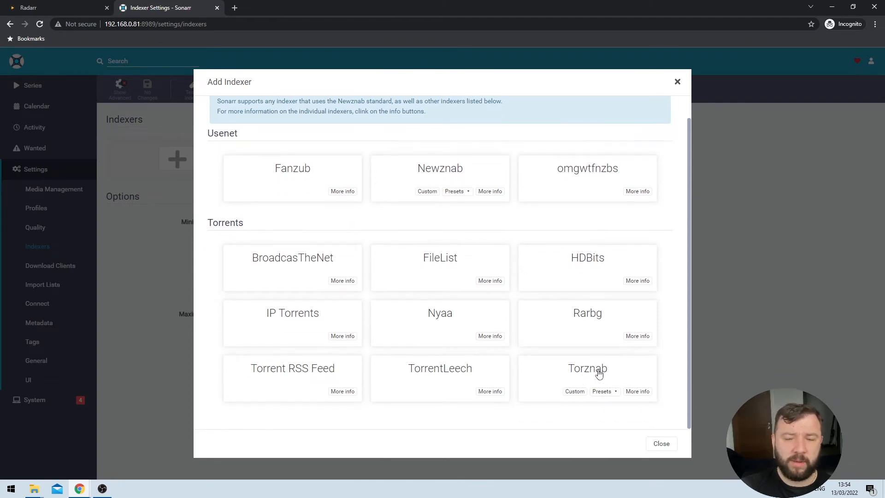
Step: Pick Torznab under Torrents, then view Jackett's Internet Archive indexer and API key
left_click(574, 391)
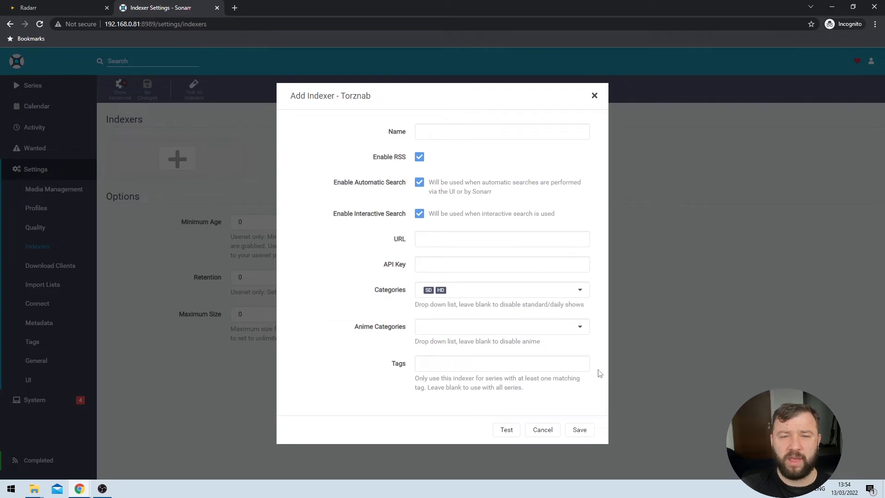
mouse_move(289, 101)
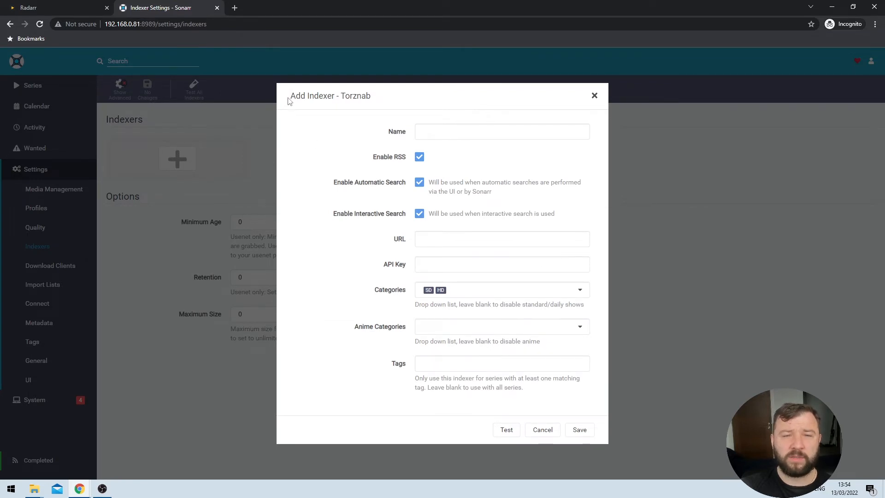
left_click(277, 7)
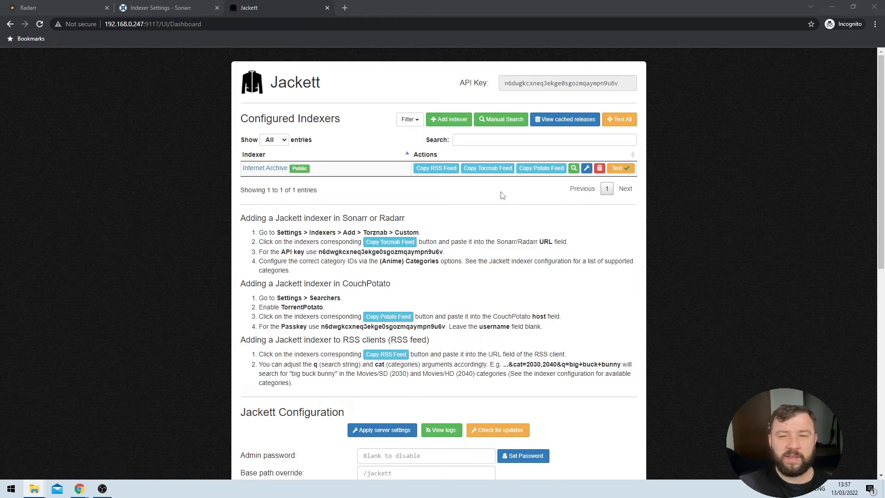
mouse_move(234, 177)
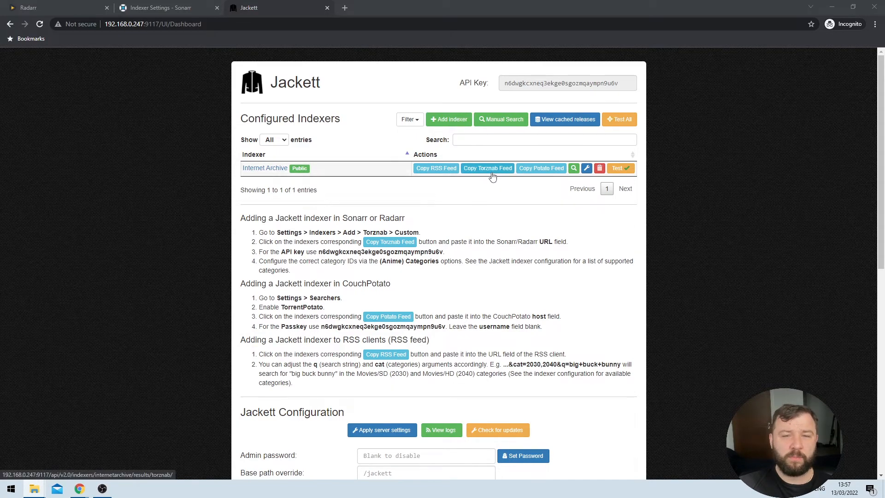
mouse_move(488, 168)
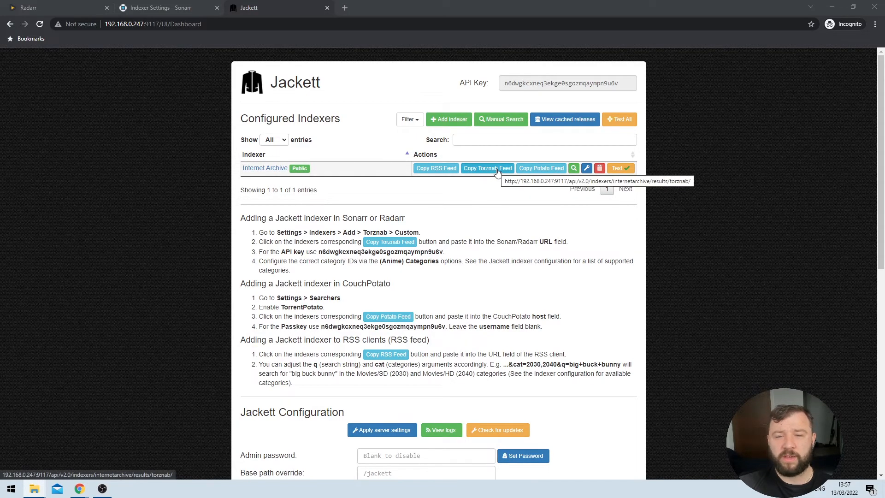
Step: Copy the Internet Archive indexer's Torznab feed address from Jackett
left_click(487, 167)
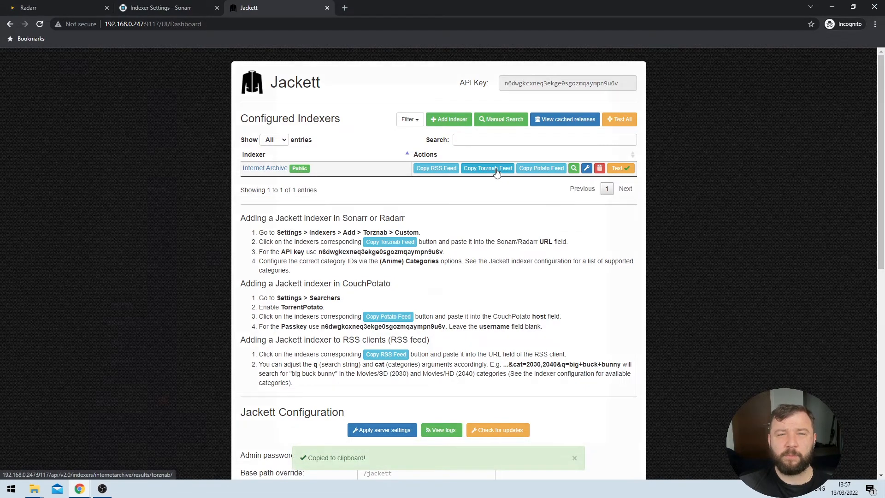
Step: Name the new Sonarr Torznab indexer 'Internet Archive'
left_click(164, 8)
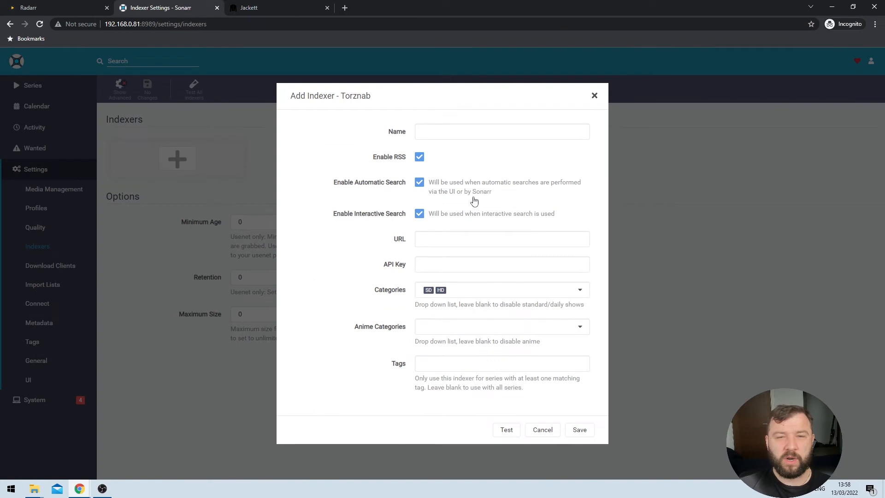
mouse_move(463, 156)
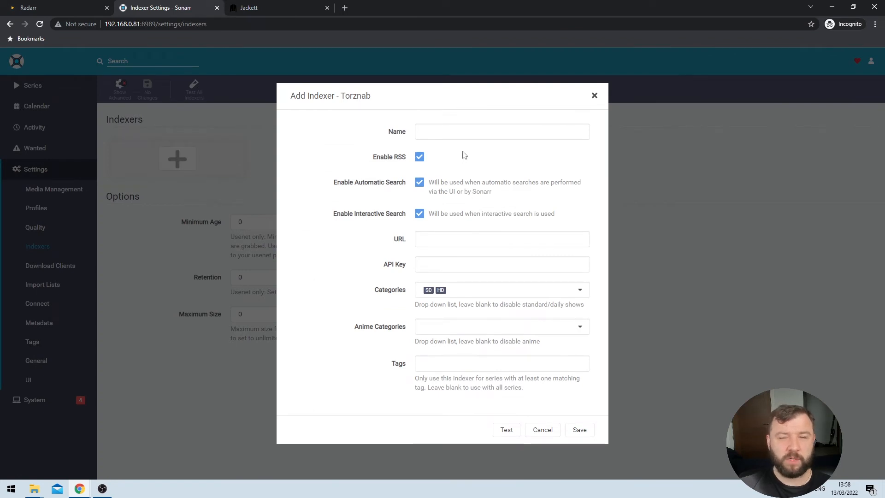
left_click(501, 131)
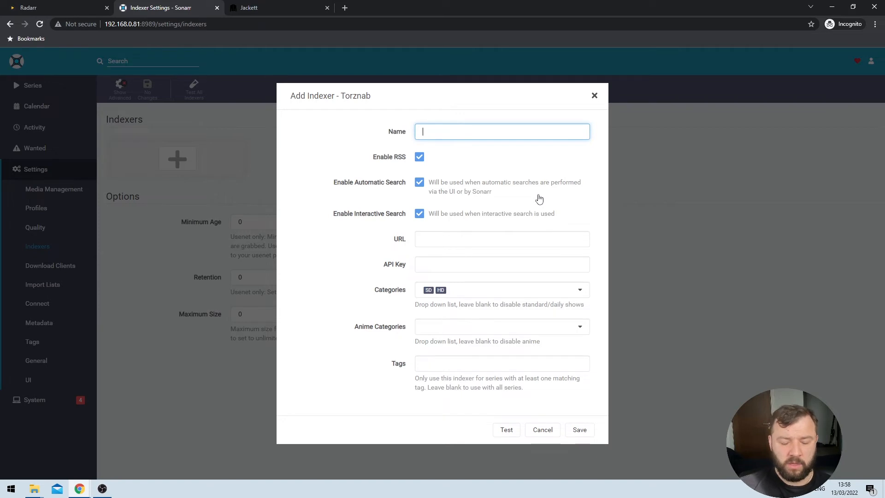
type("Internet")
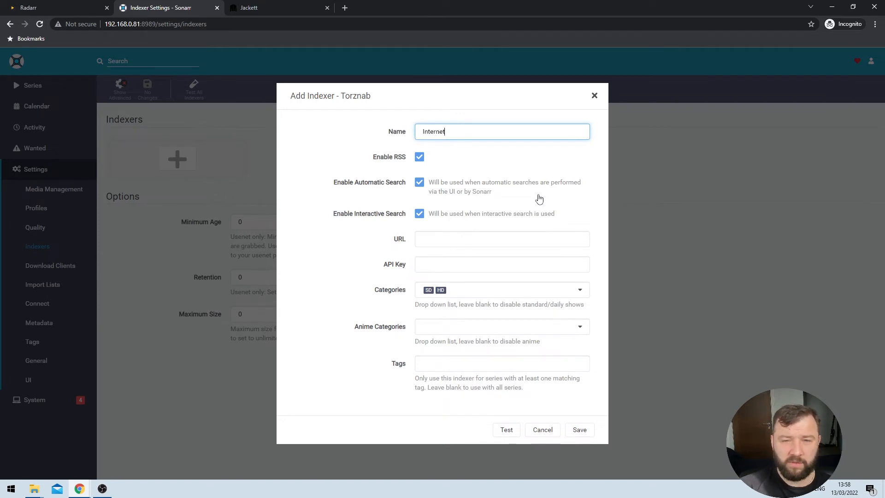
type("Archive")
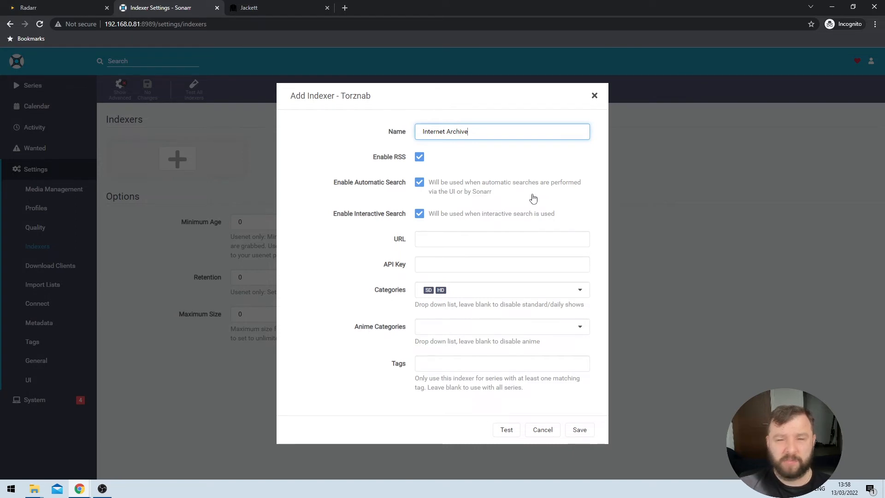
mouse_move(446, 169)
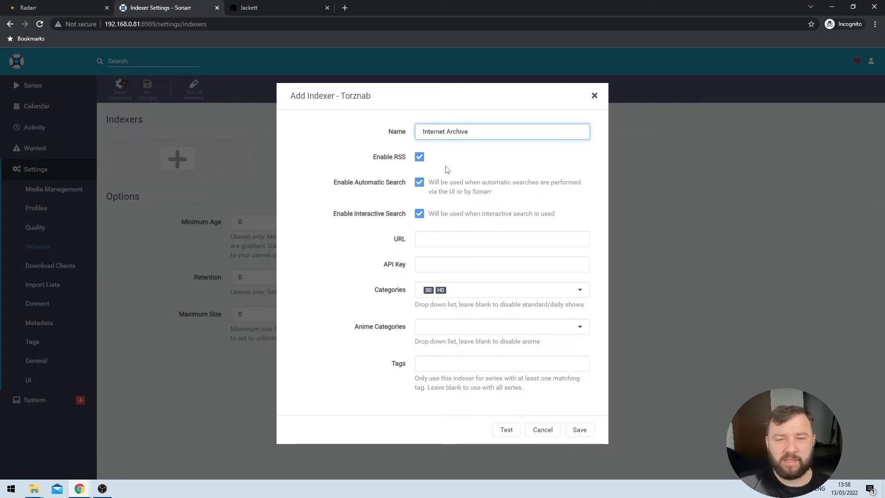
left_click(502, 131)
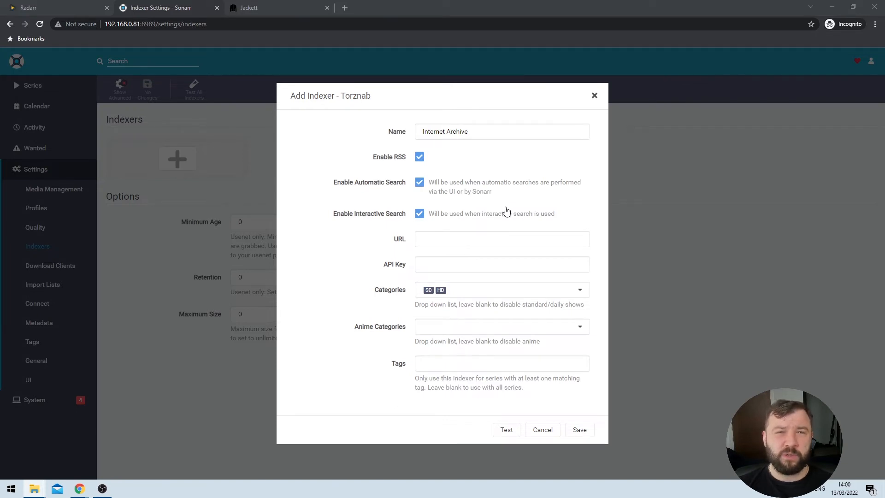
mouse_move(503, 214)
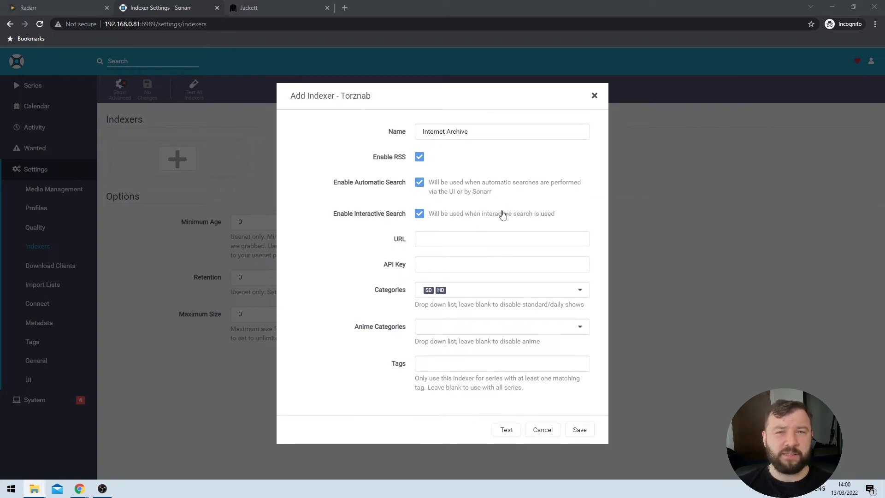
Step: Enter the Jackett Internet Archive Torznab feed URL in Sonarr's indexer form
left_click(502, 238)
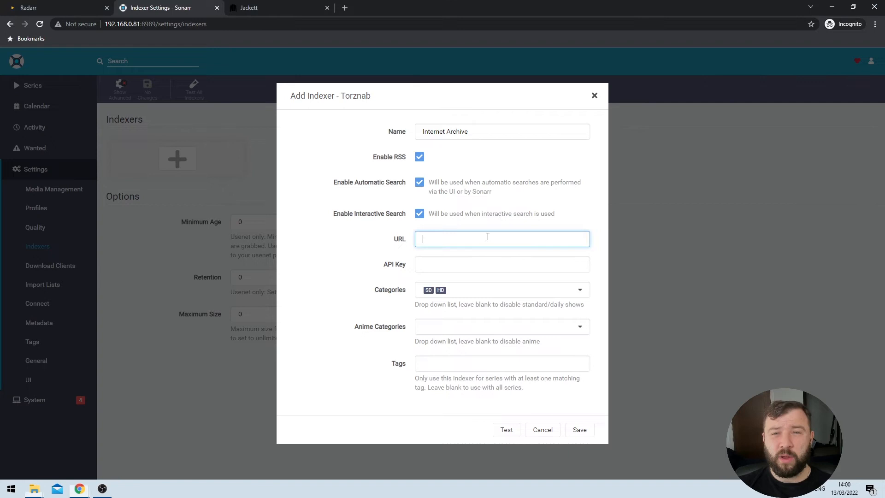
type("117/api/v2.0/indexers/internetarchive/results/torznab/")
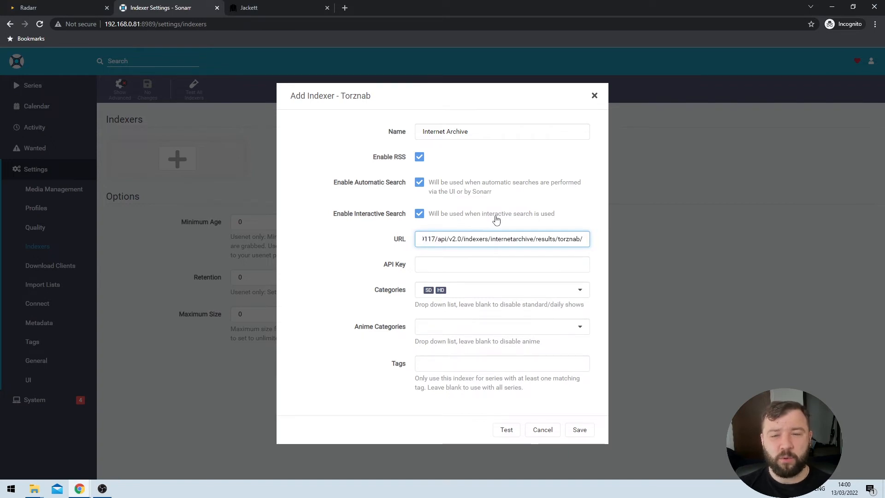
mouse_move(467, 260)
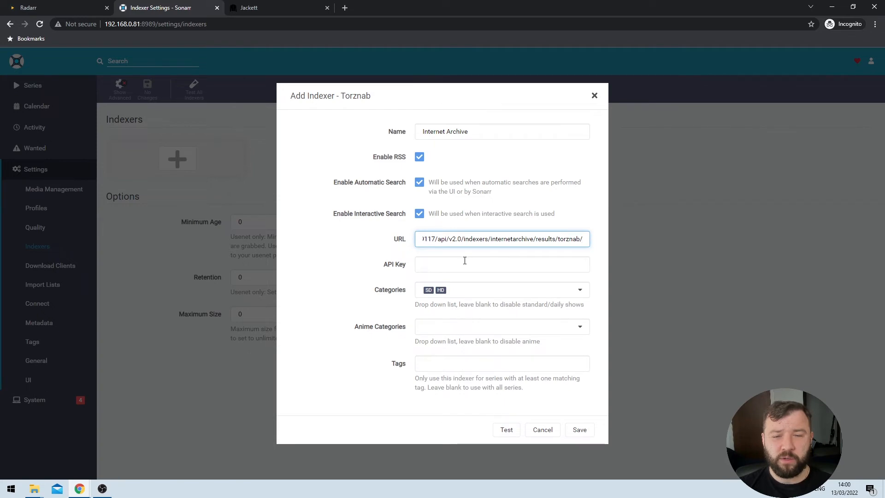
Step: Copy Jackett's API key and enter it as the indexer's API key
left_click(502, 265)
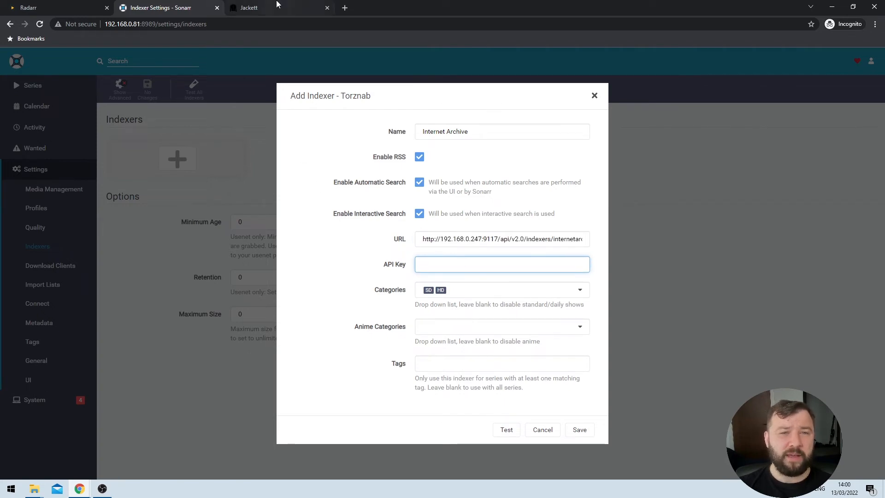
left_click(248, 8)
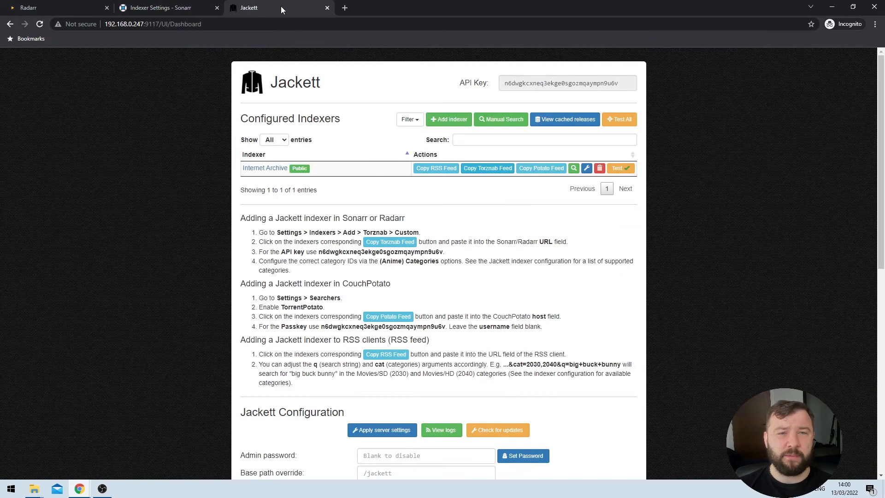
right_click(564, 83)
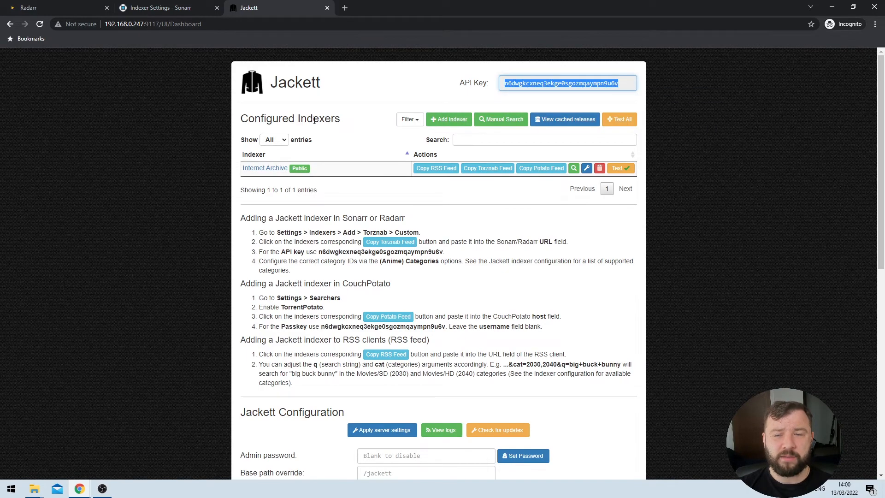
left_click(163, 7)
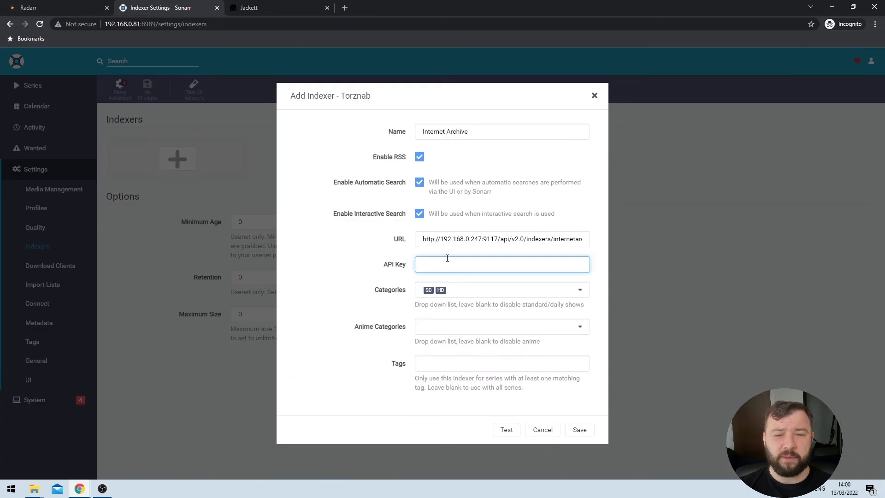
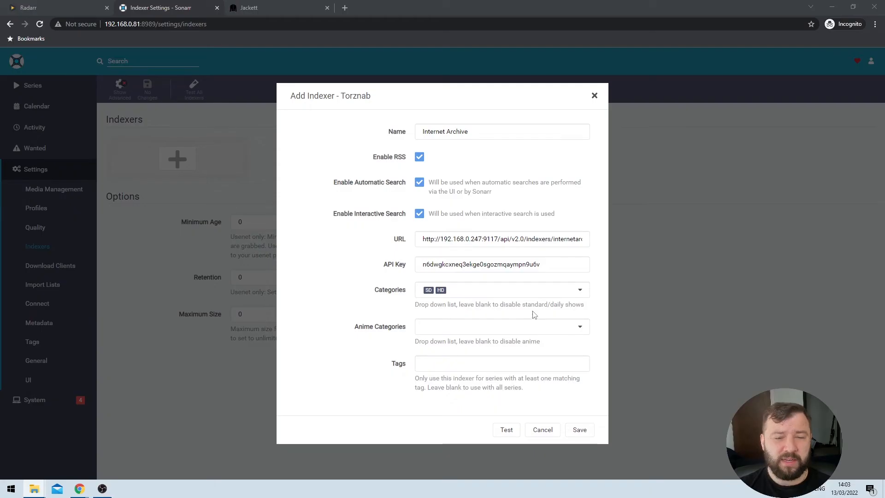
Step: Tick the TV and Other categories for the Internet Archive indexer
left_click(579, 290)
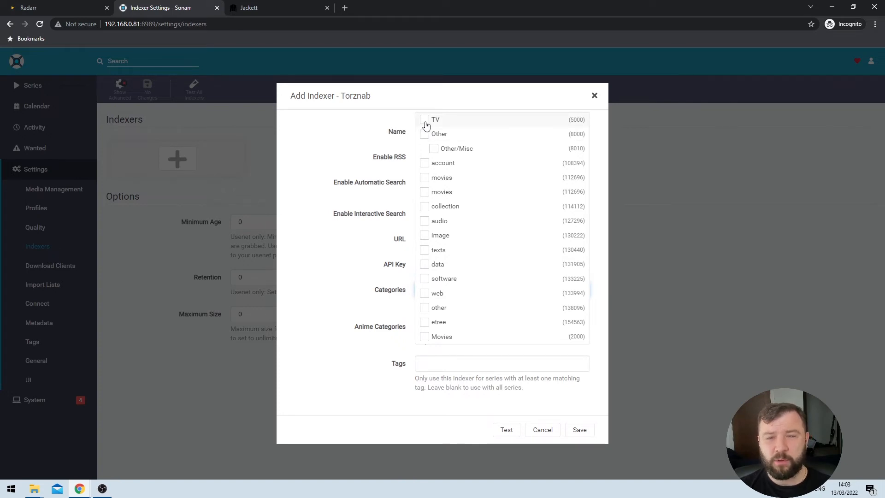
left_click(424, 119)
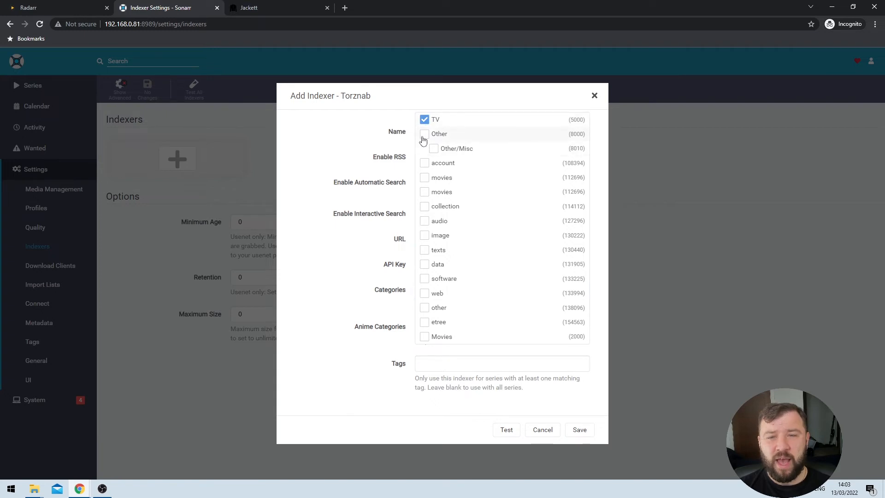
left_click(424, 134)
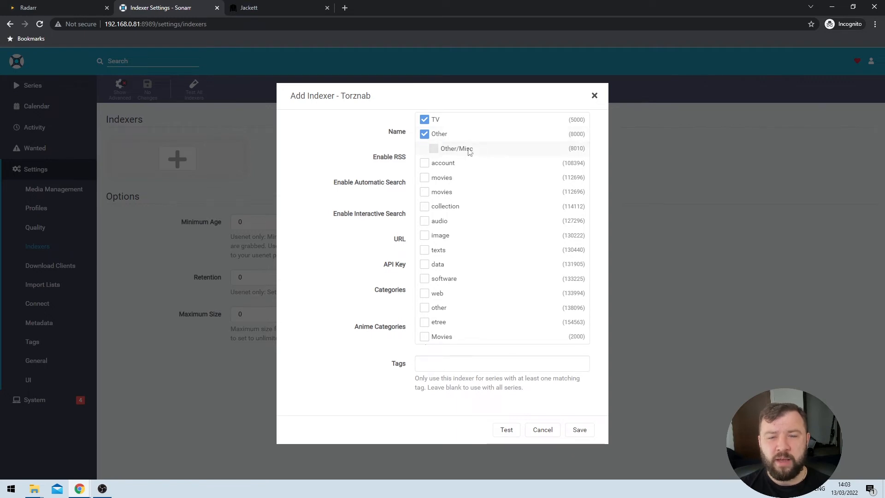
mouse_move(494, 230)
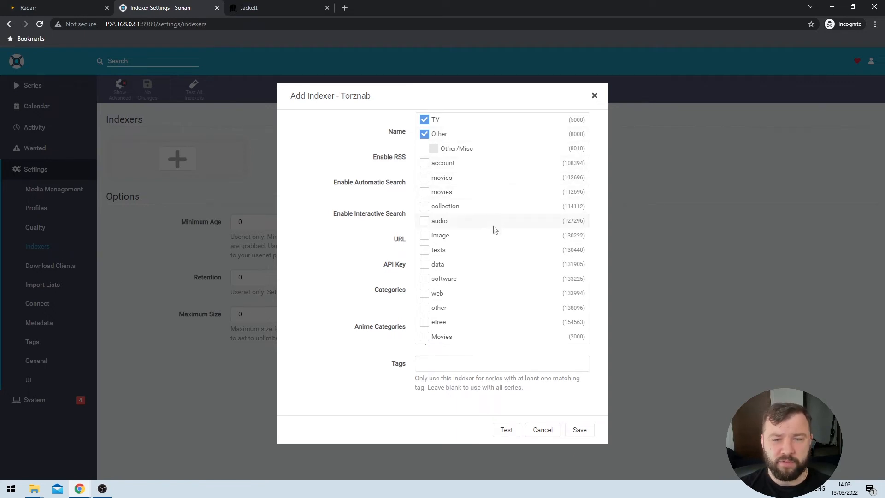
mouse_move(474, 304)
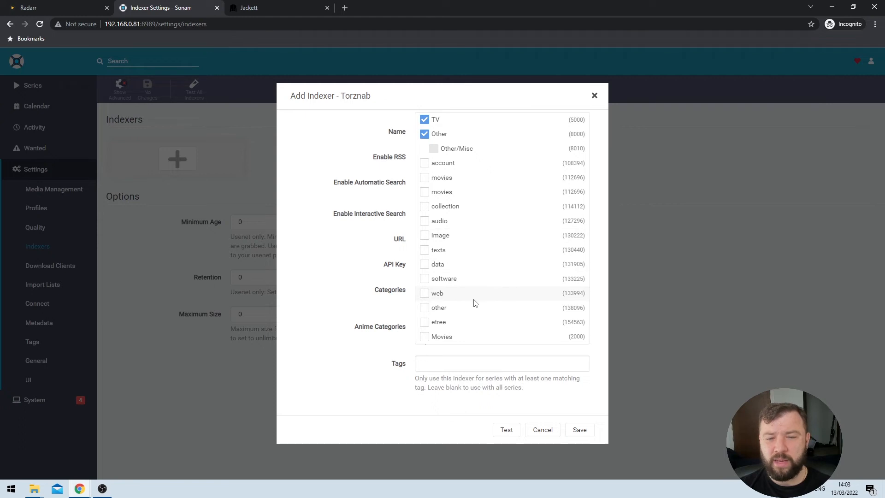
mouse_move(336, 392)
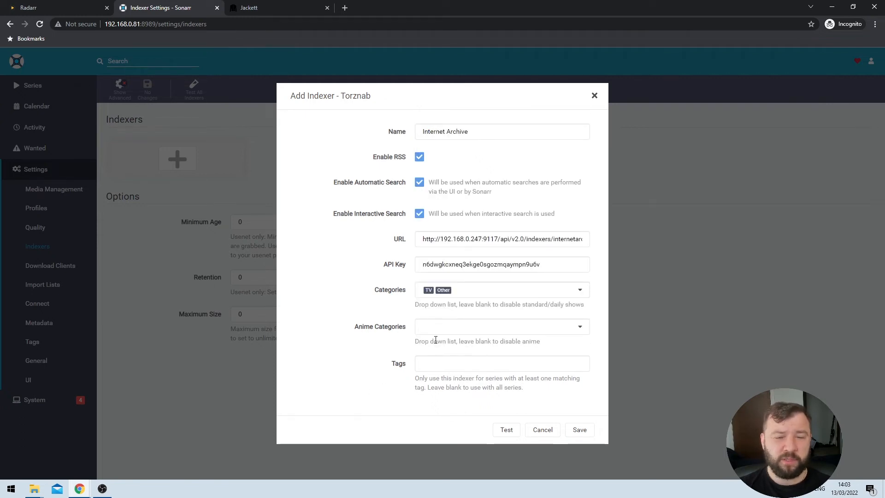
mouse_move(555, 330)
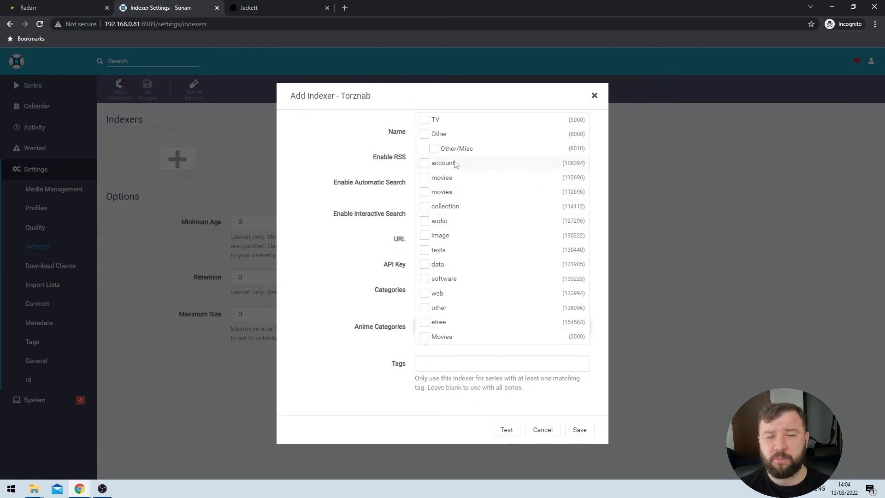
mouse_move(293, 346)
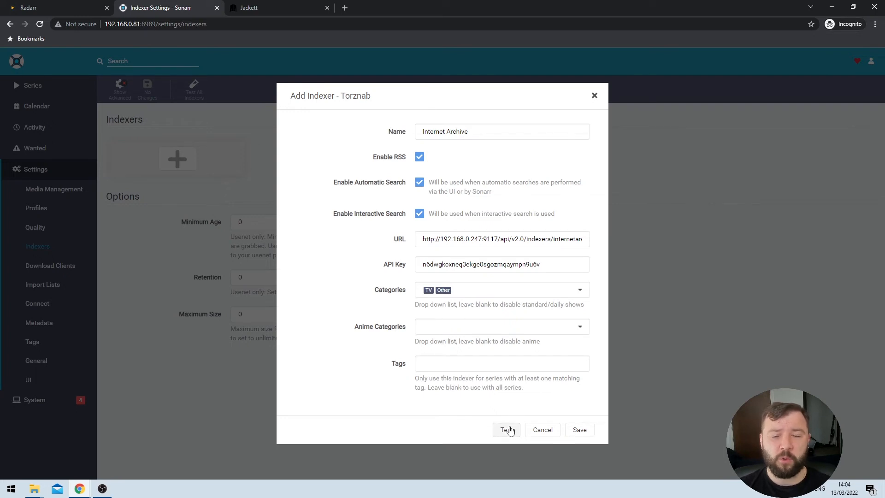
Step: Test Sonarr's connection to the Internet Archive indexer
left_click(506, 430)
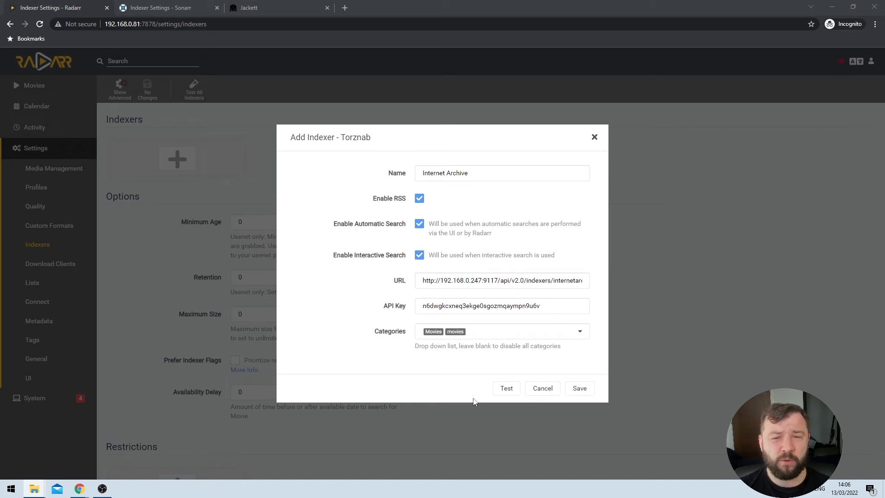
Step: Test the Internet Archive indexer in Radarr, then save it
left_click(505, 388)
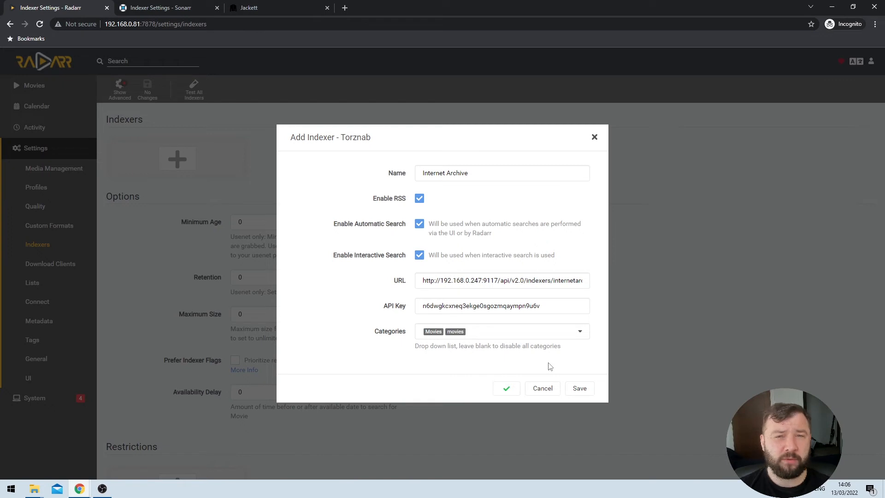
mouse_move(579, 388)
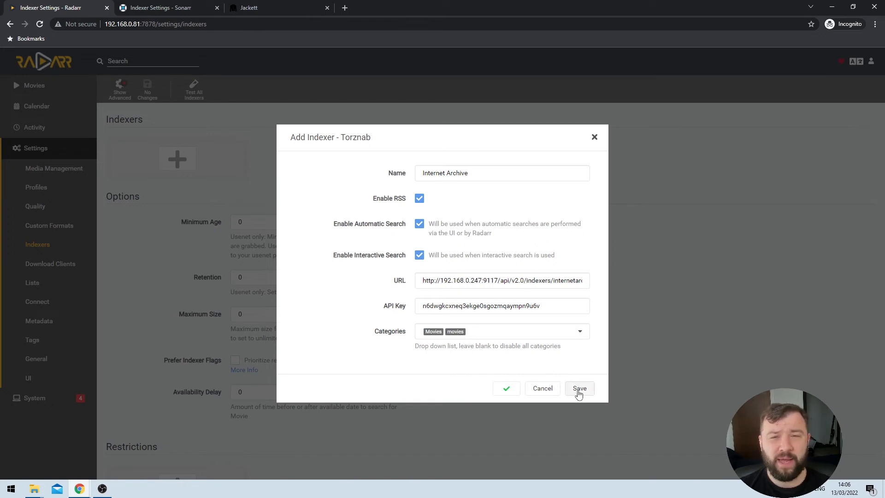
left_click(579, 388)
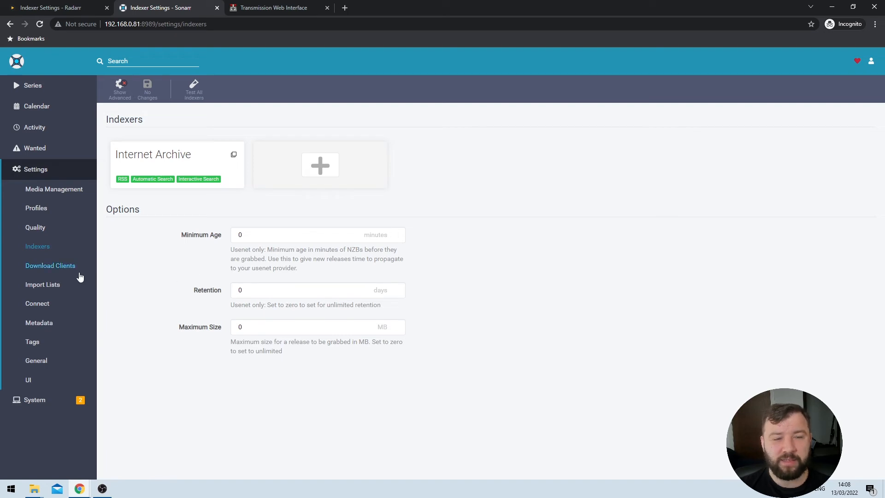
Step: Open Sonarr's Add Download Client list and scroll toward the torrent clients
left_click(50, 266)
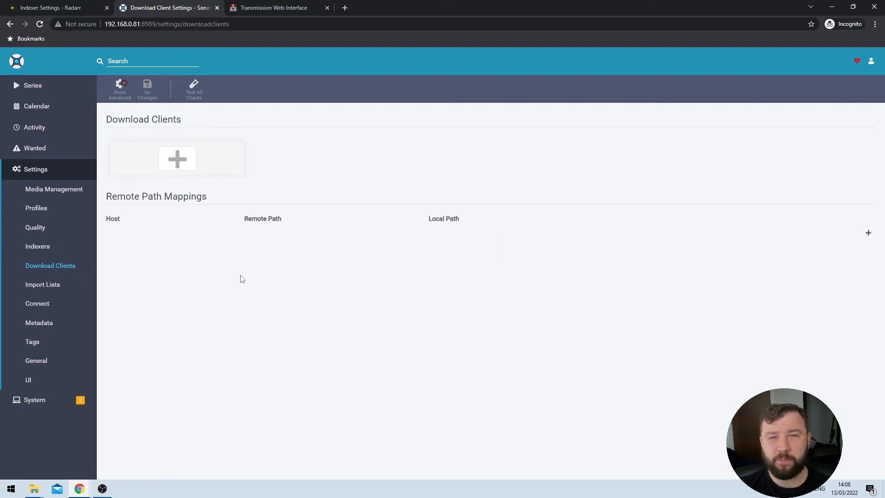
mouse_move(244, 261)
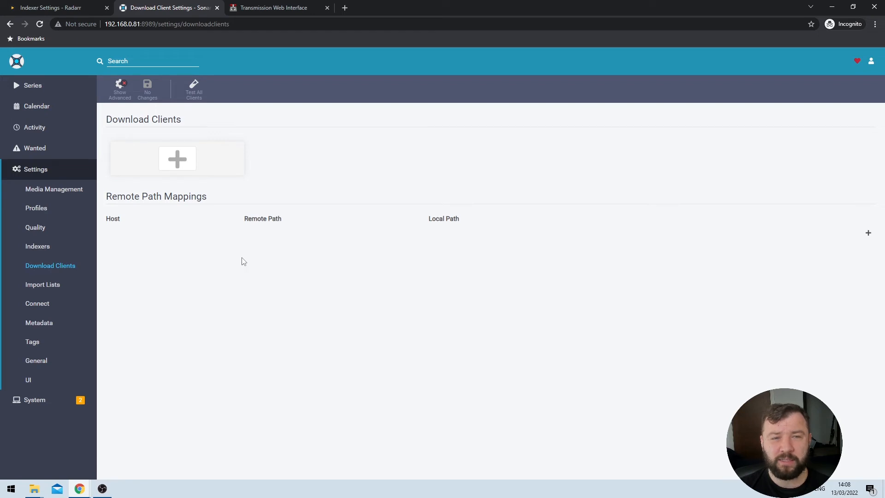
left_click(177, 159)
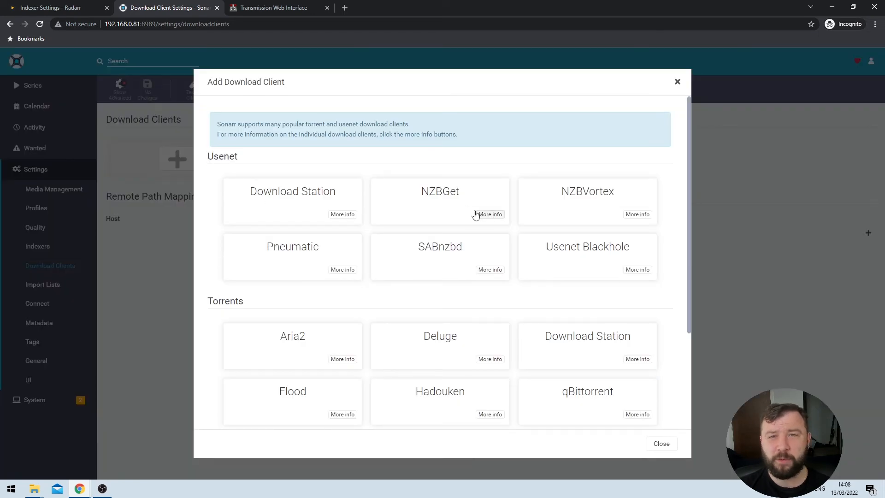
mouse_move(504, 196)
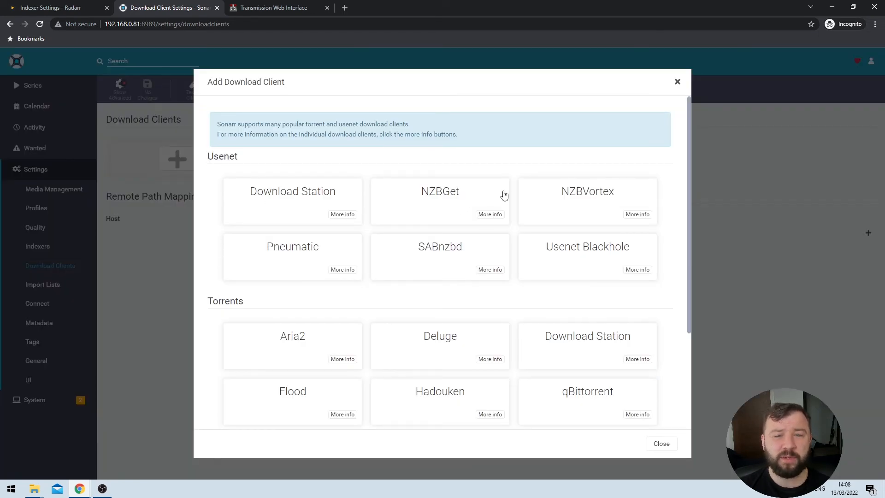
scroll("down", 3)
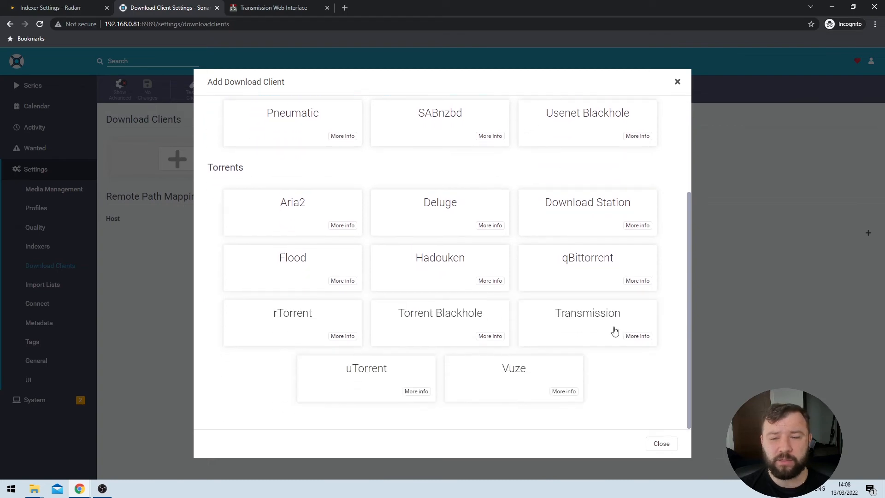